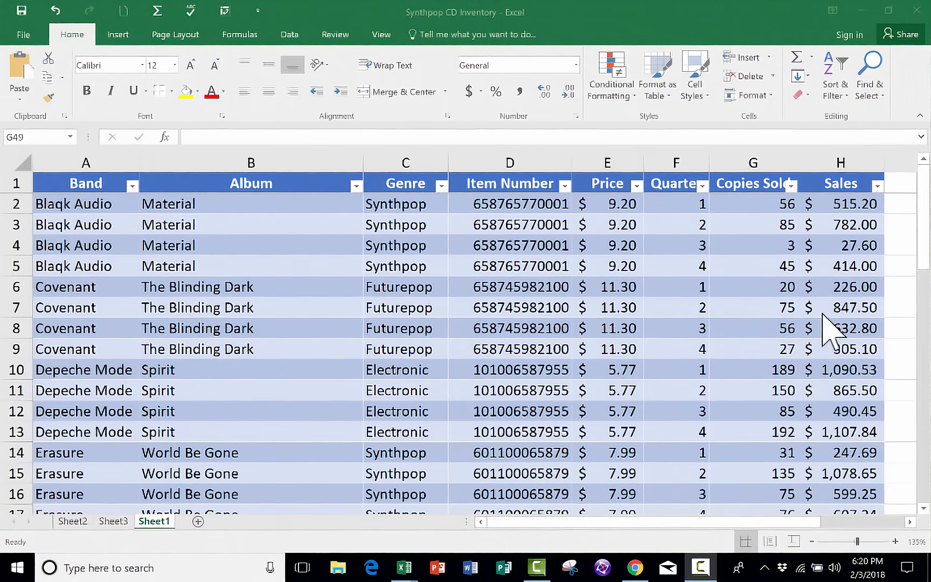
# Save the workbook and preview how it will print.
pyautogui.scroll(-3)
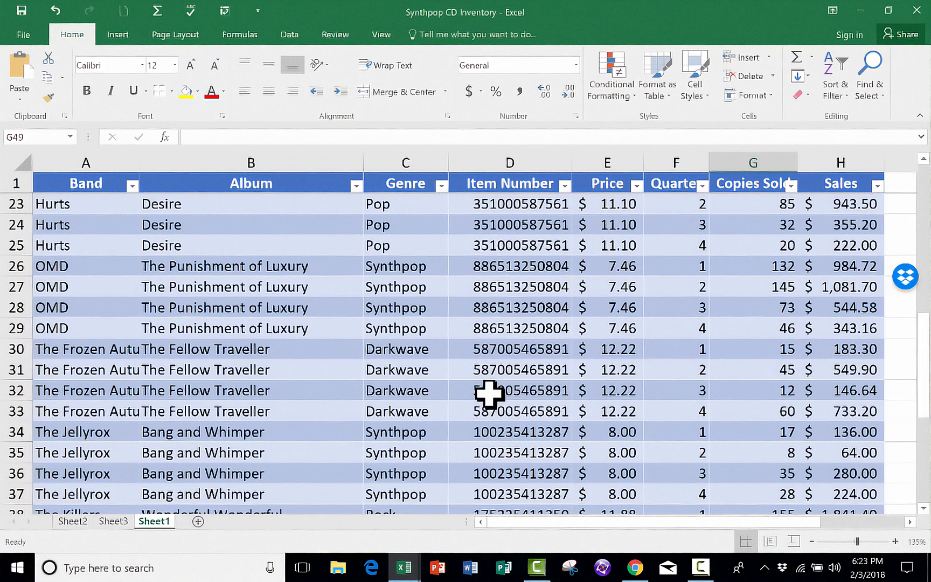
pyautogui.press('ctrl+s')
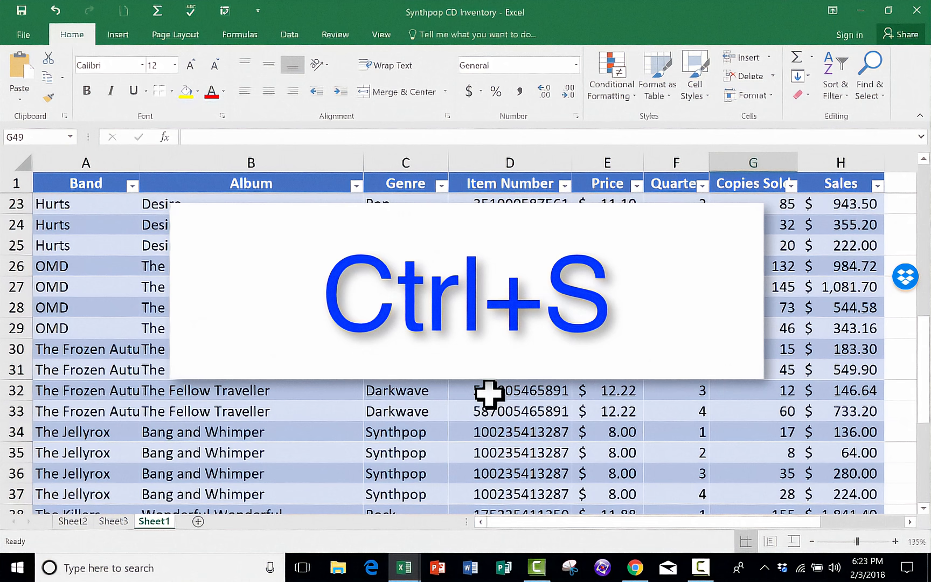
pyautogui.press('ctrl+s')
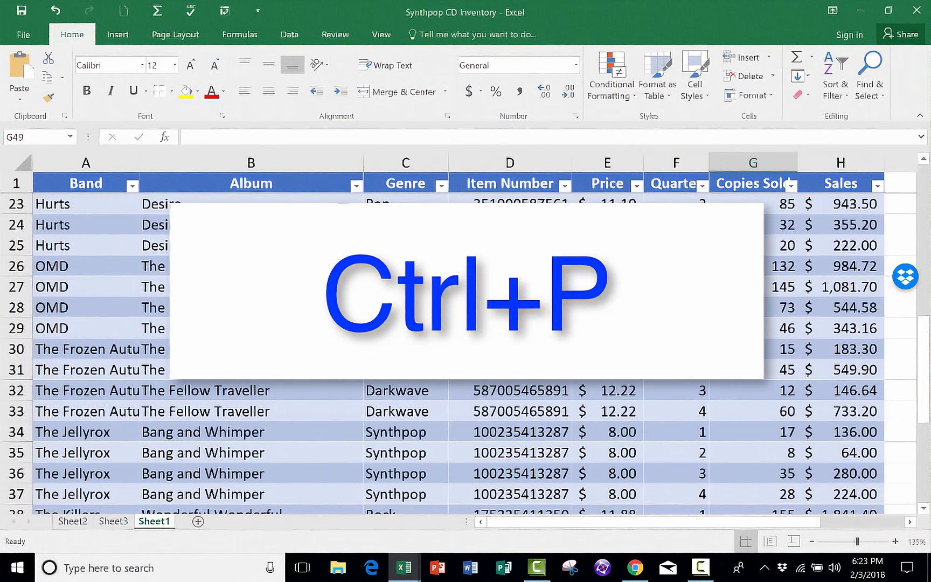
pyautogui.press('ctrl+p')
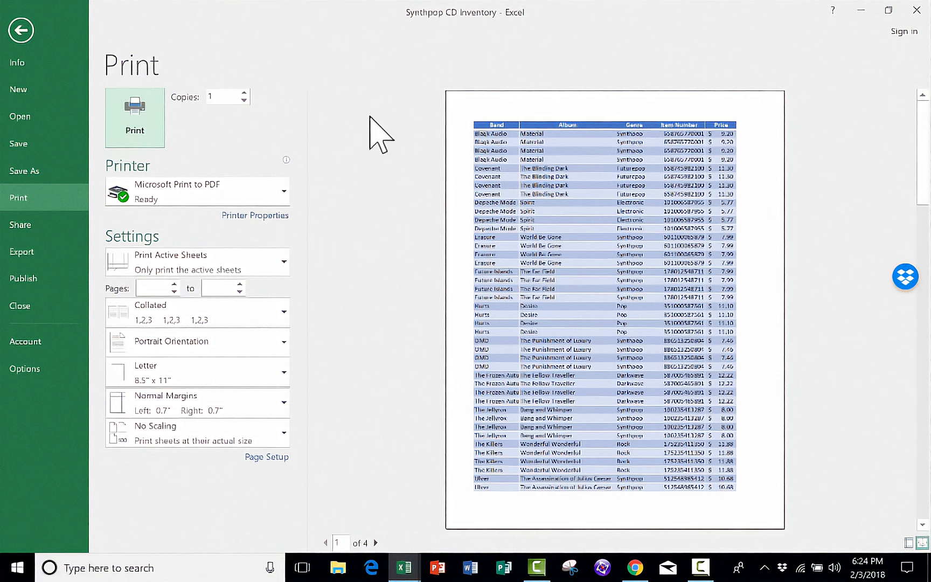
pyautogui.moveTo(238, 167)
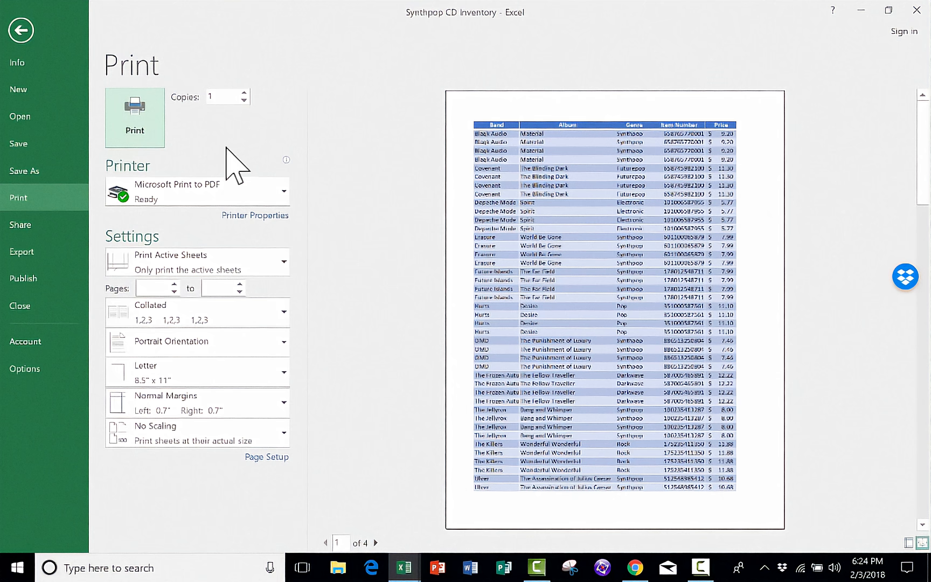
pyautogui.moveTo(620, 133)
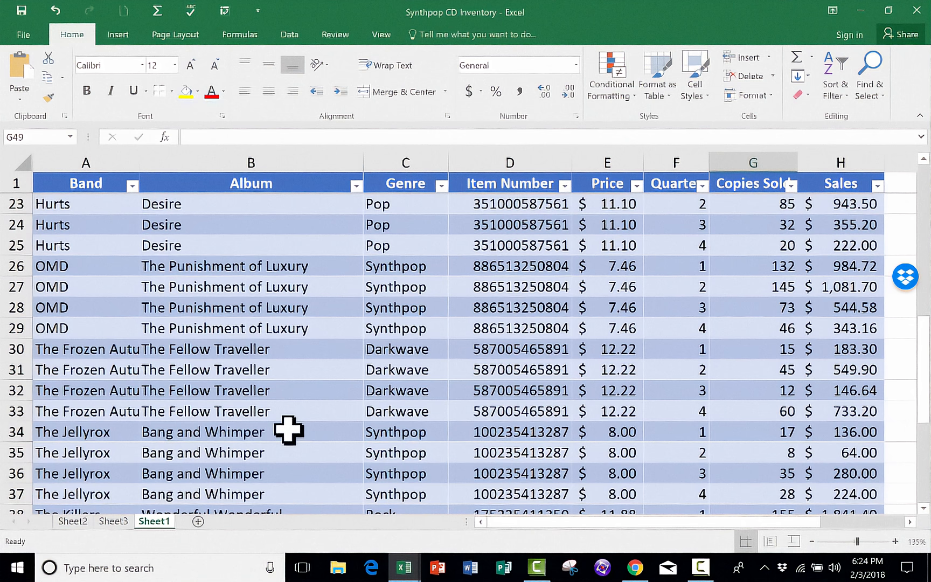
# Create a table from Sheet3's I3:K14 buyer data, keeping My table has headers on.
pyautogui.press('ctrl+t')
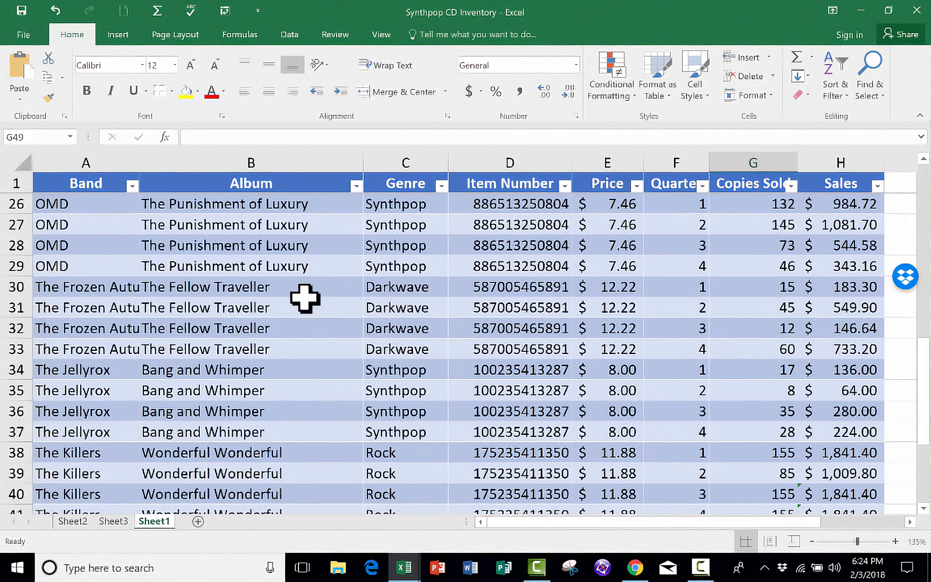
pyautogui.moveTo(289, 305)
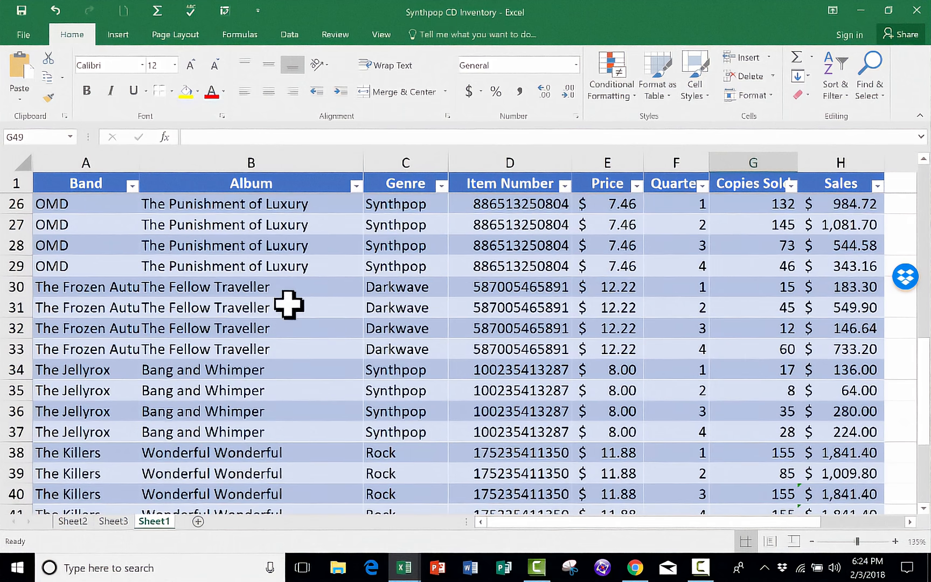
pyautogui.scroll(-3)
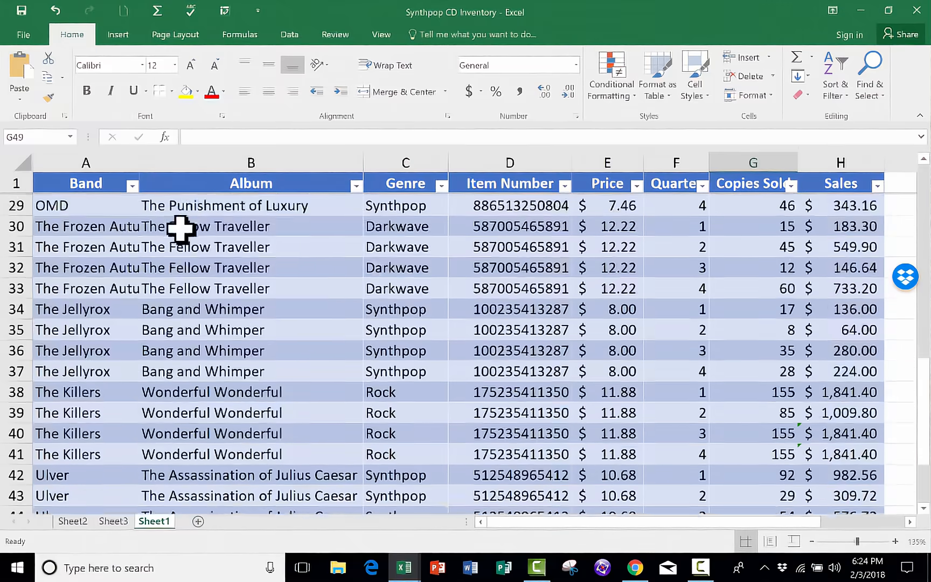
pyautogui.scroll(3)
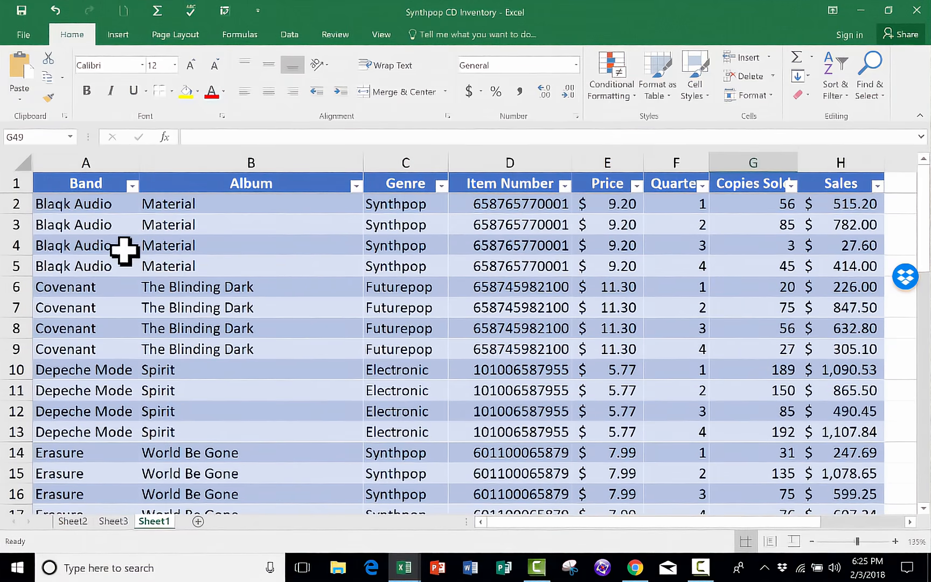
pyautogui.scroll(-3)
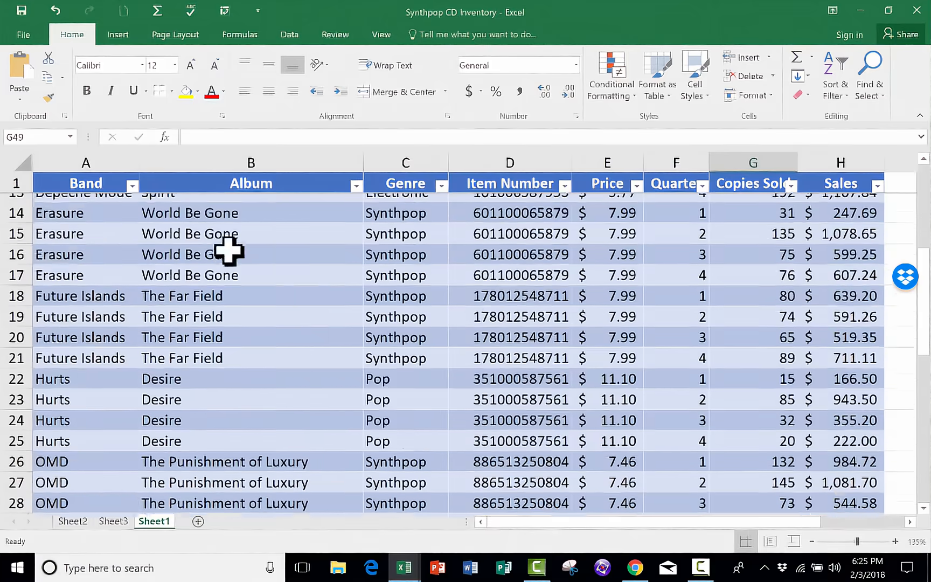
pyautogui.scroll(-3)
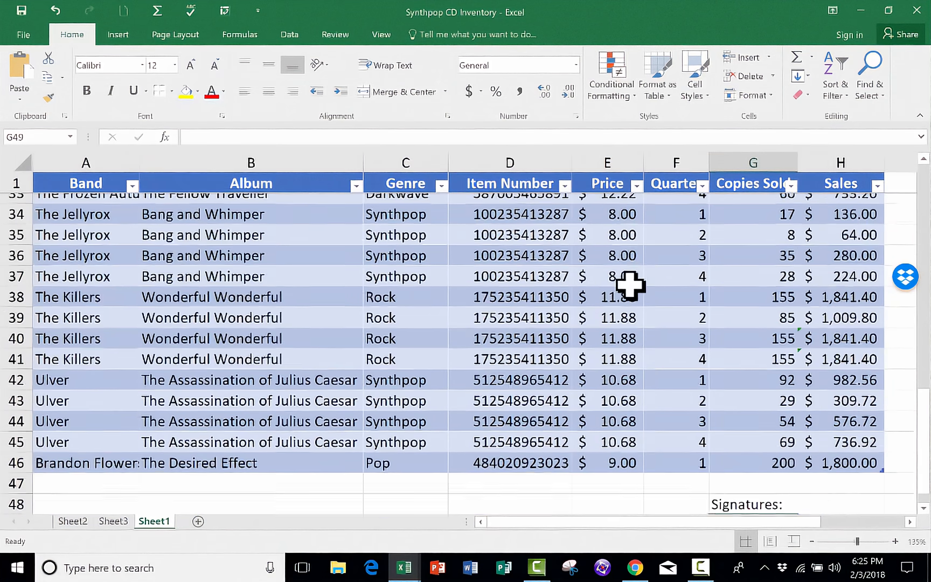
pyautogui.scroll(3)
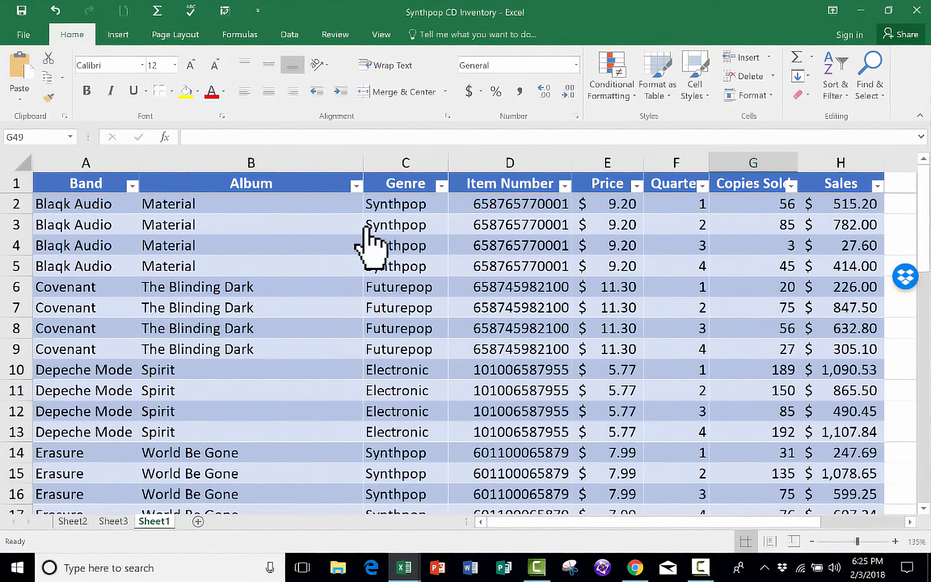
pyautogui.moveTo(428, 279)
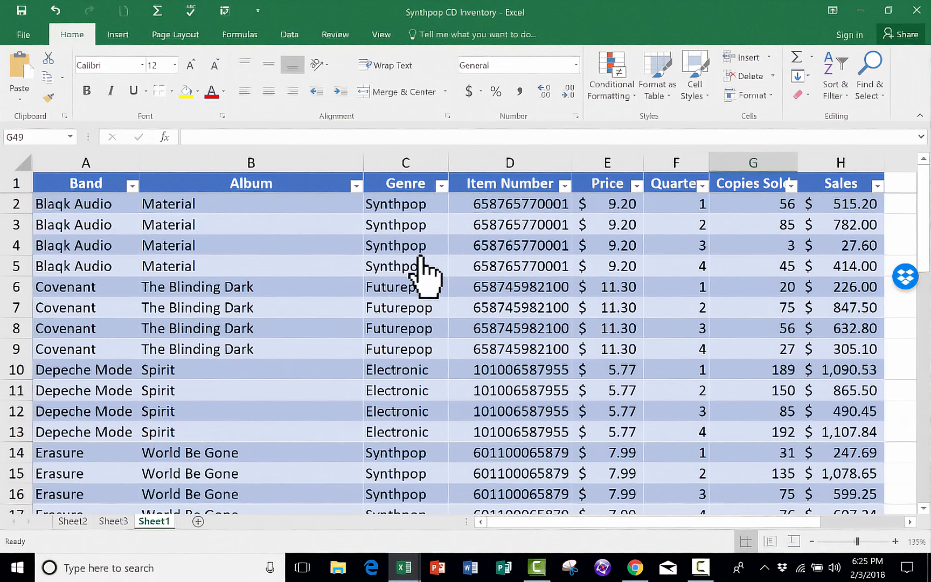
pyautogui.scroll(-3)
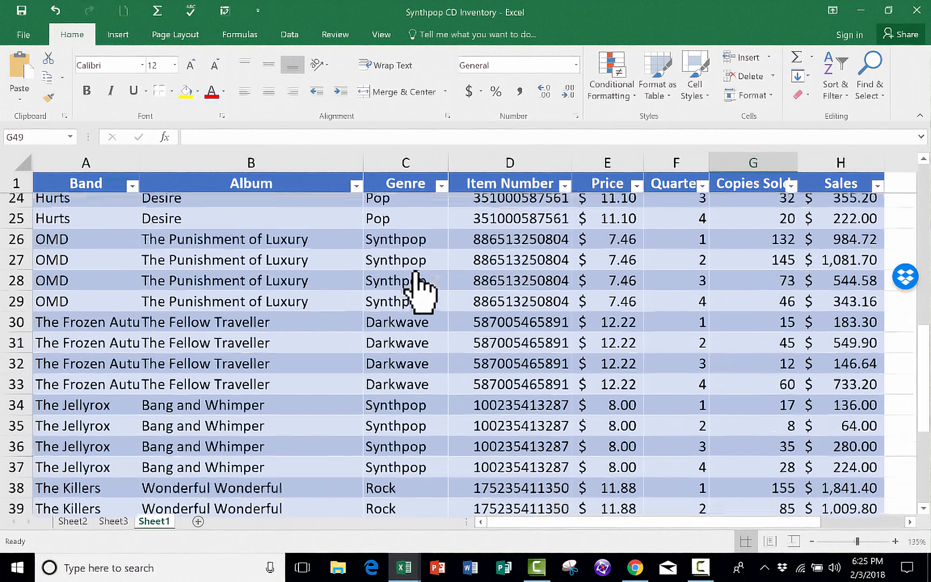
pyautogui.scroll(-3)
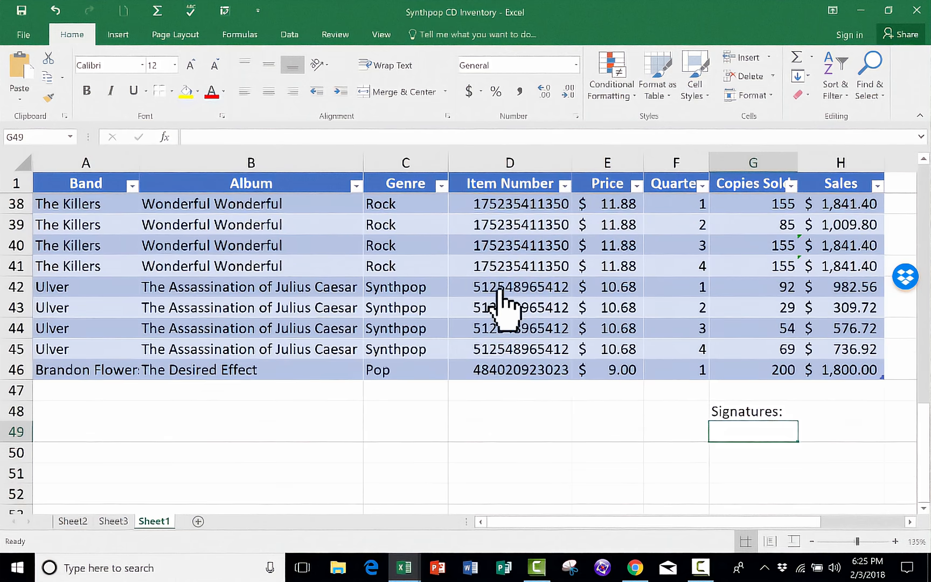
pyautogui.moveTo(642, 462)
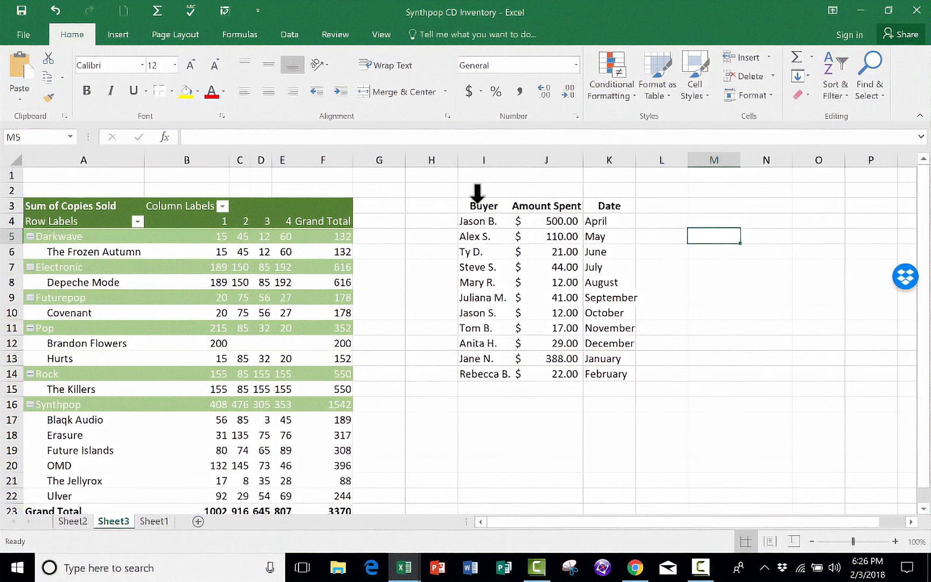
pyautogui.moveTo(483, 205); pyautogui.dragTo(602, 359)
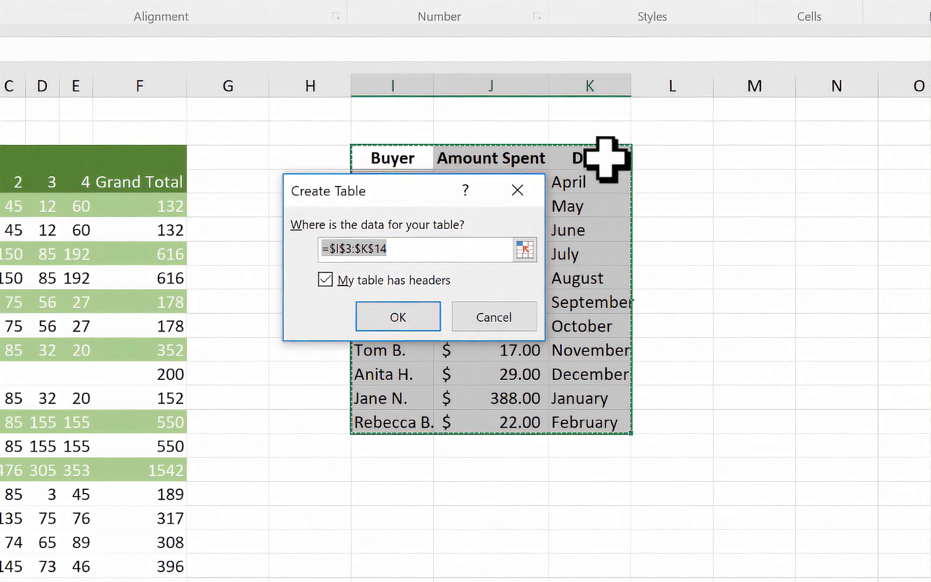
pyautogui.click(324, 280)
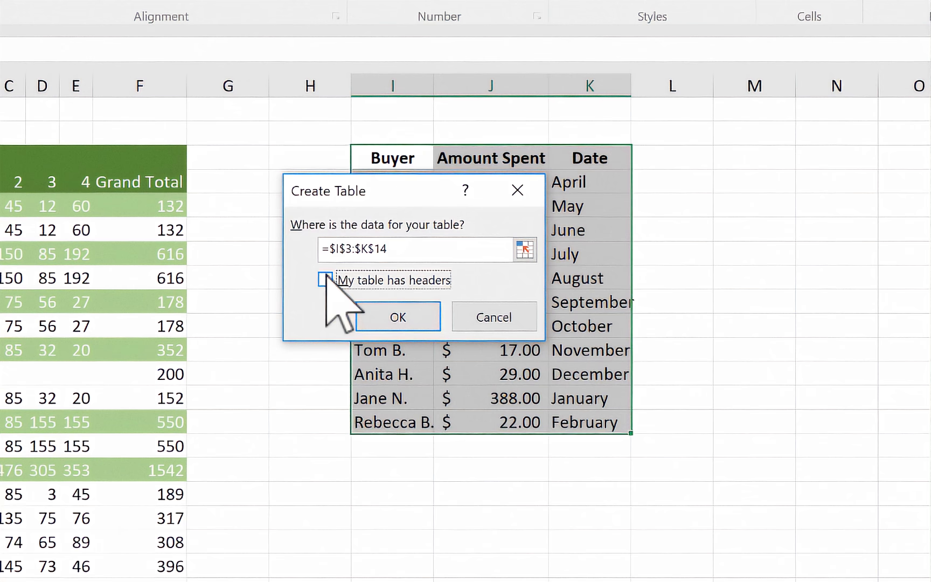
pyautogui.click(325, 280)
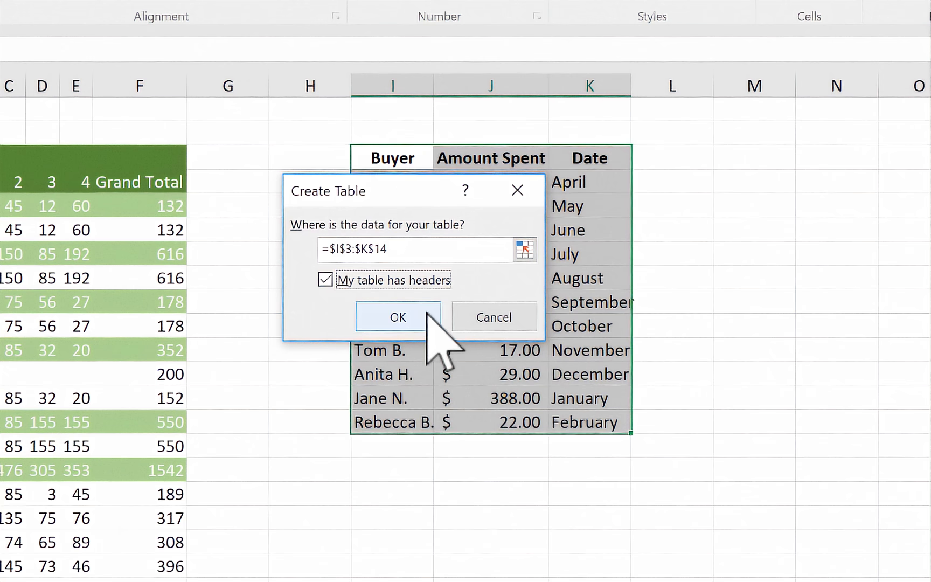
pyautogui.click(396, 316)
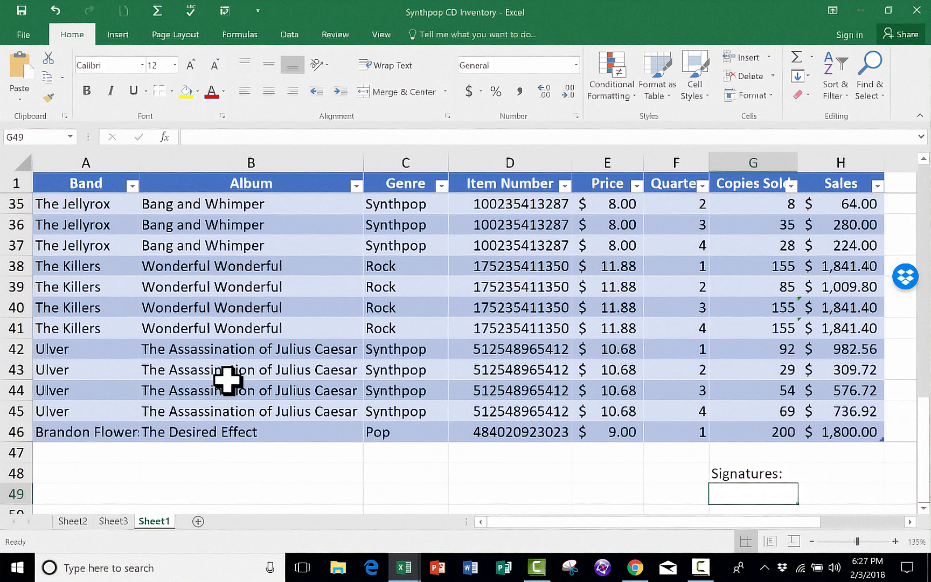
pyautogui.moveTo(238, 383)
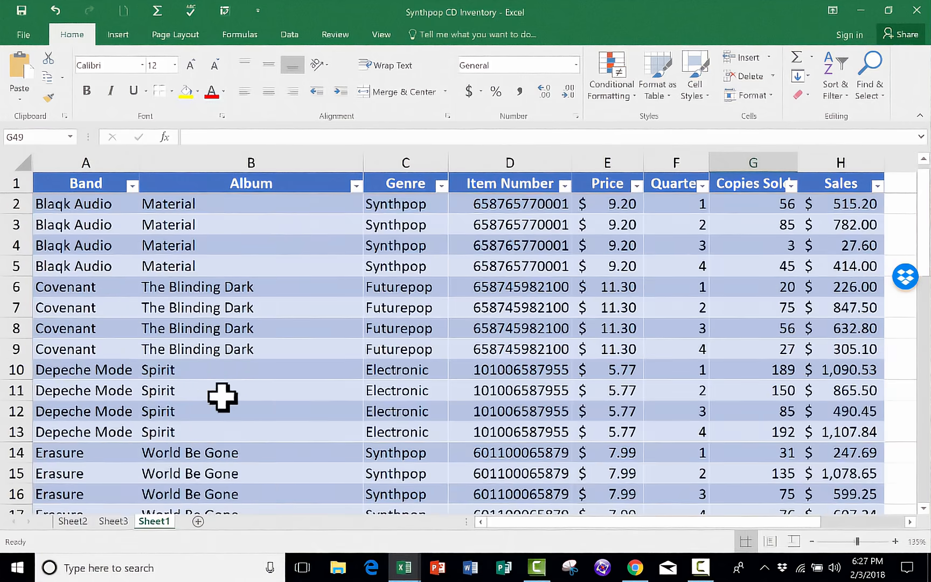
# Select cells in the inventory table, extending down the Quarter column from F2 to F40.
pyautogui.click(168, 203)
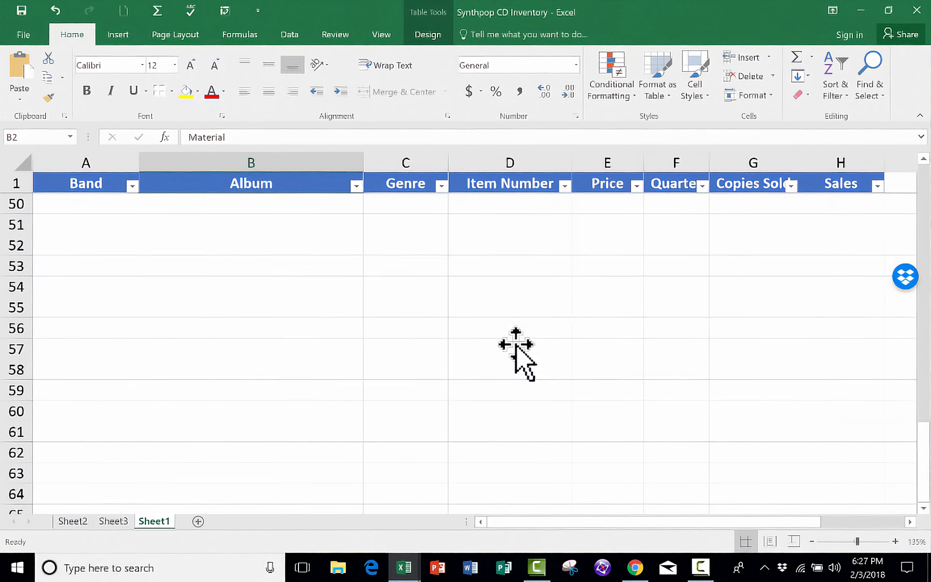
pyautogui.scroll(3)
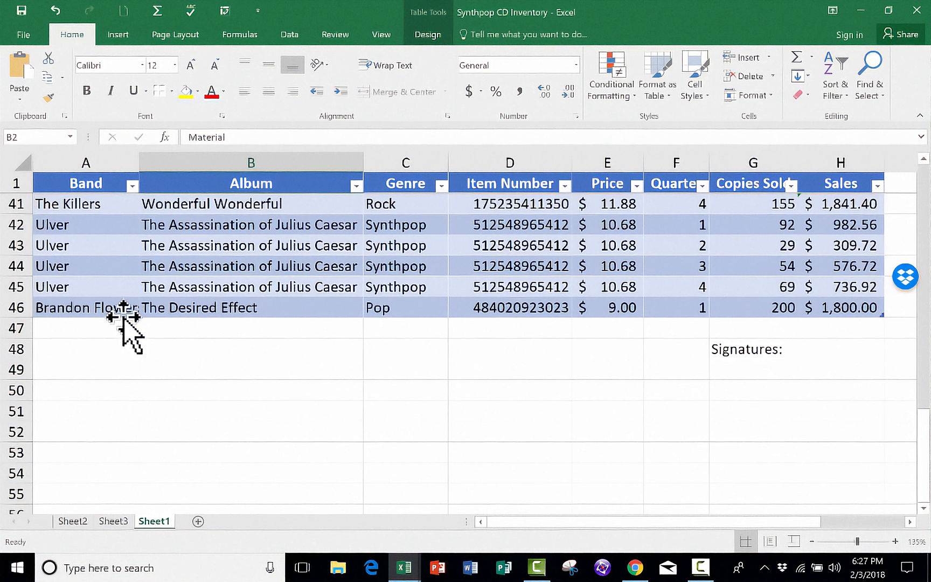
pyautogui.scroll(-3)
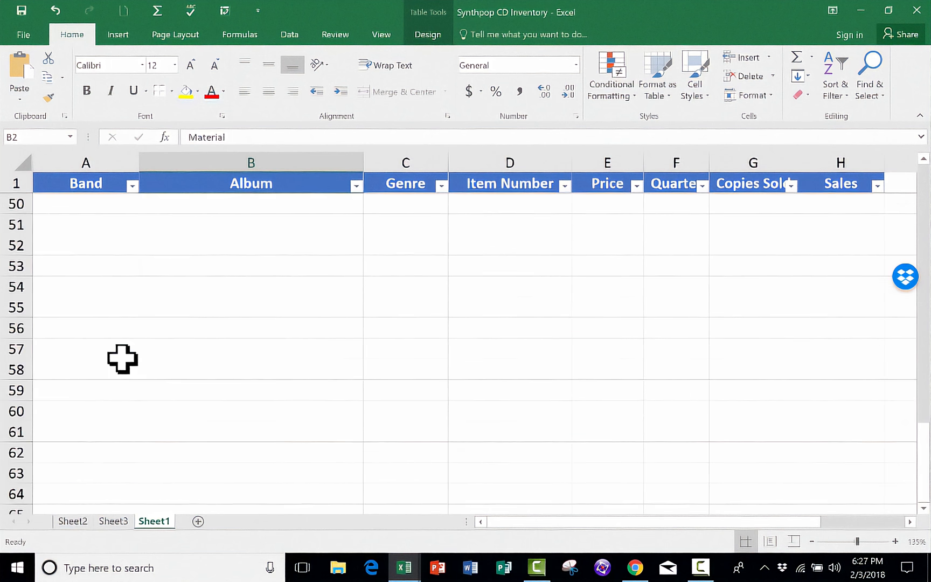
pyautogui.moveTo(209, 291)
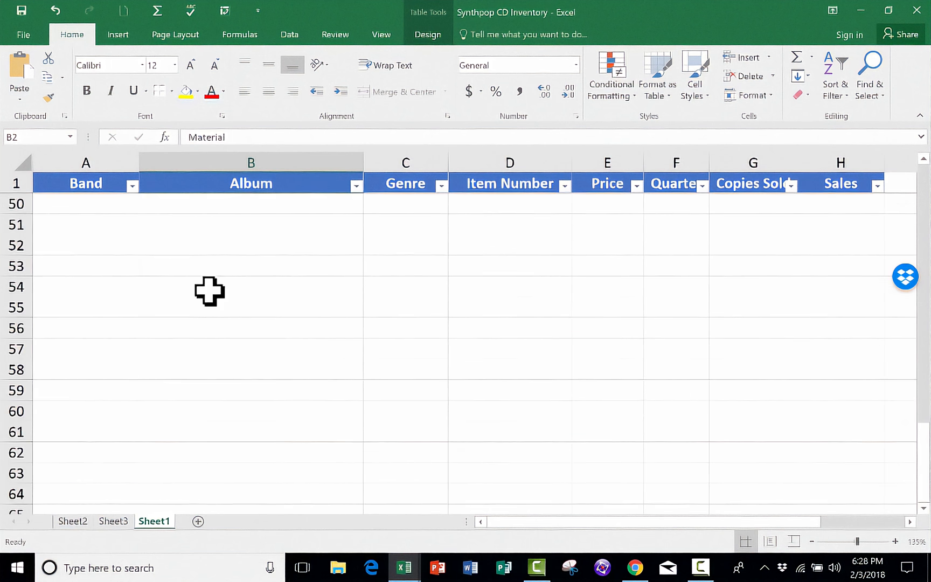
pyautogui.scroll(3)
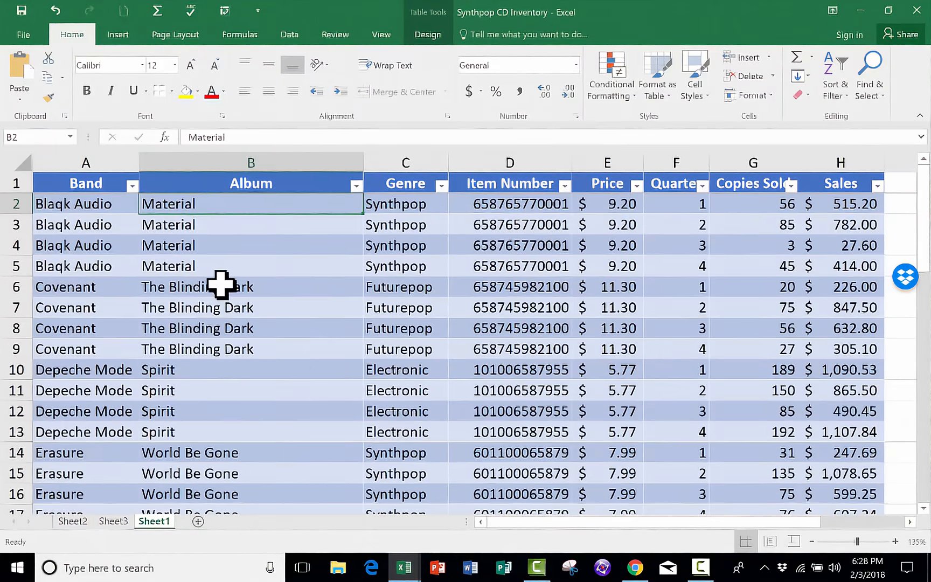
pyautogui.click(251, 223)
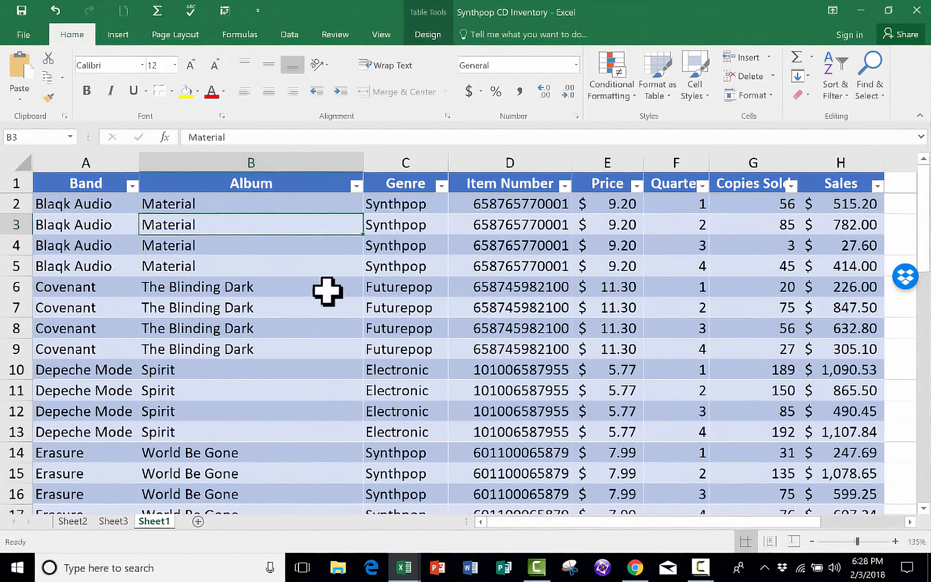
pyautogui.moveTo(512, 377)
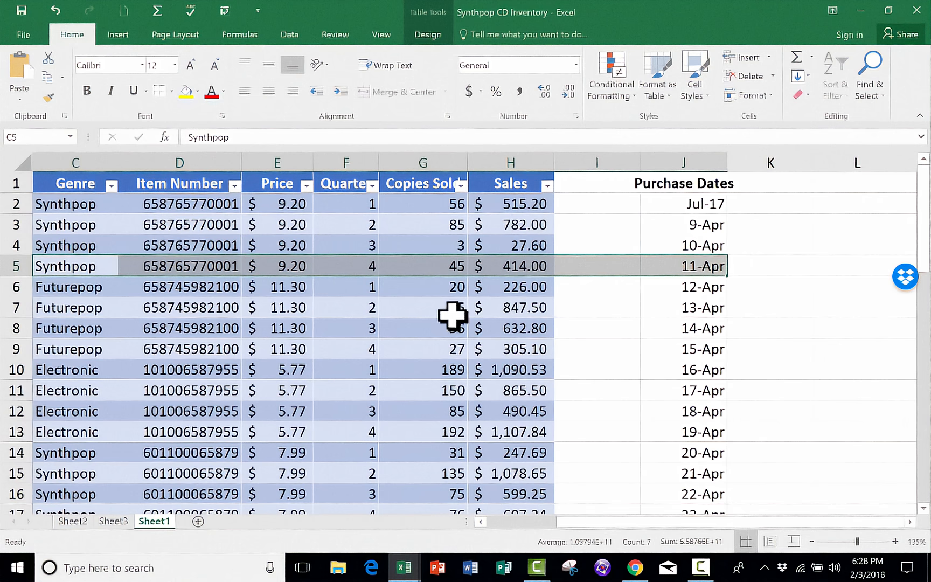
pyautogui.moveTo(440, 311)
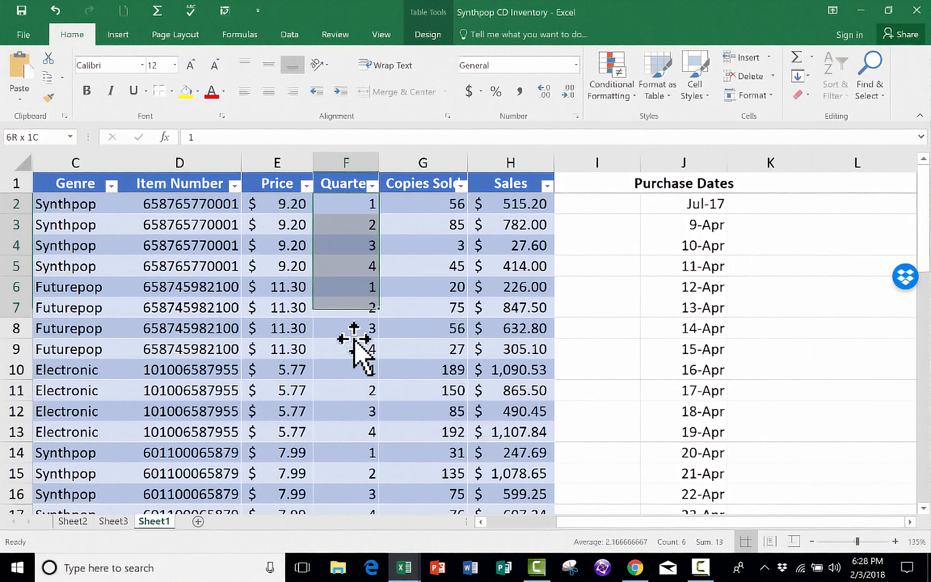
pyautogui.scroll(-3)
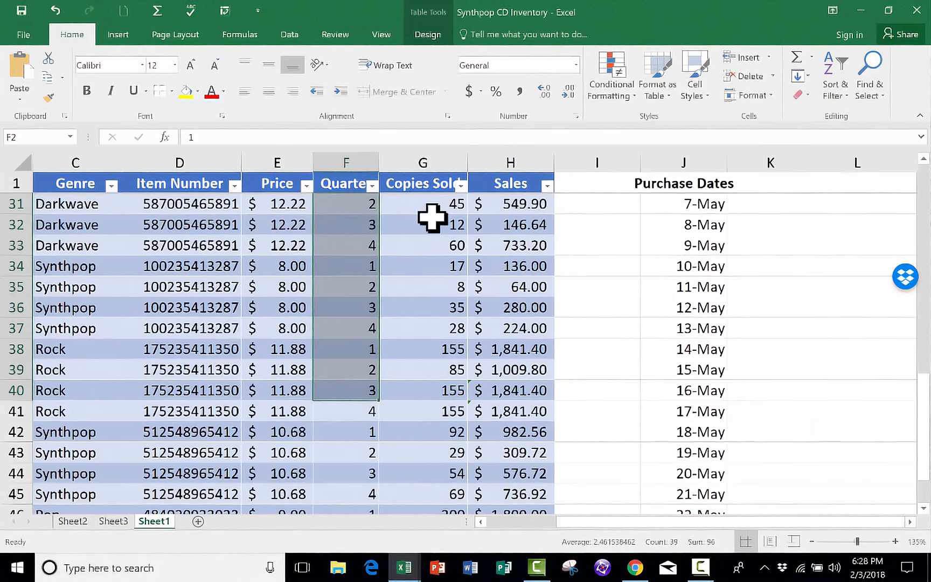
pyautogui.moveTo(607, 505)
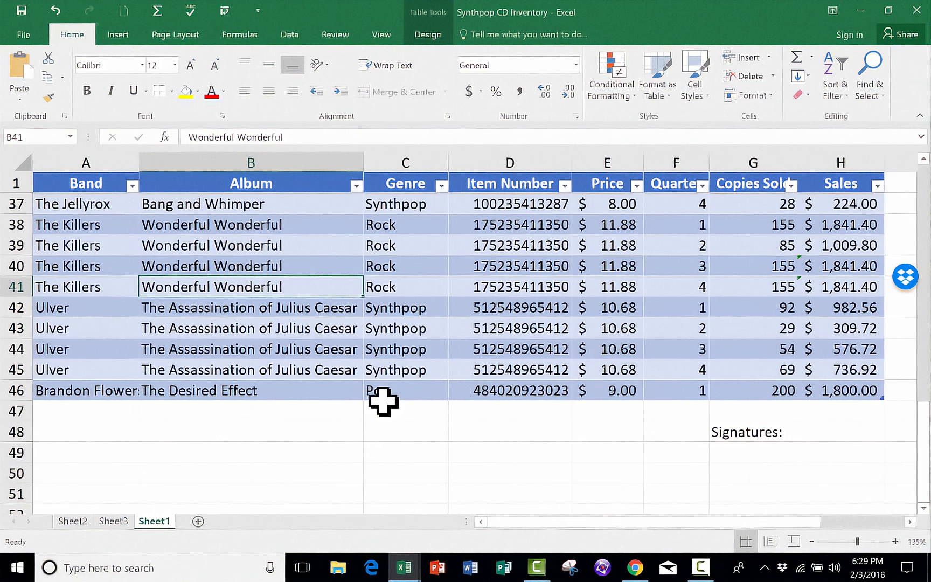
# Jump from B41 back to cell A2 at the top of the table with Ctrl+Home.
pyautogui.press('ctrl+Home')
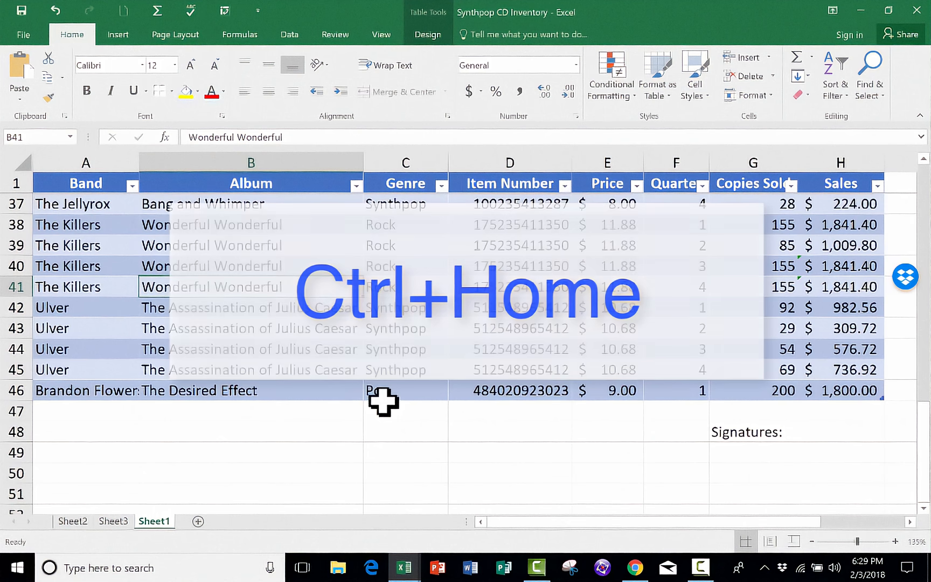
pyautogui.press('ctrl+Home')
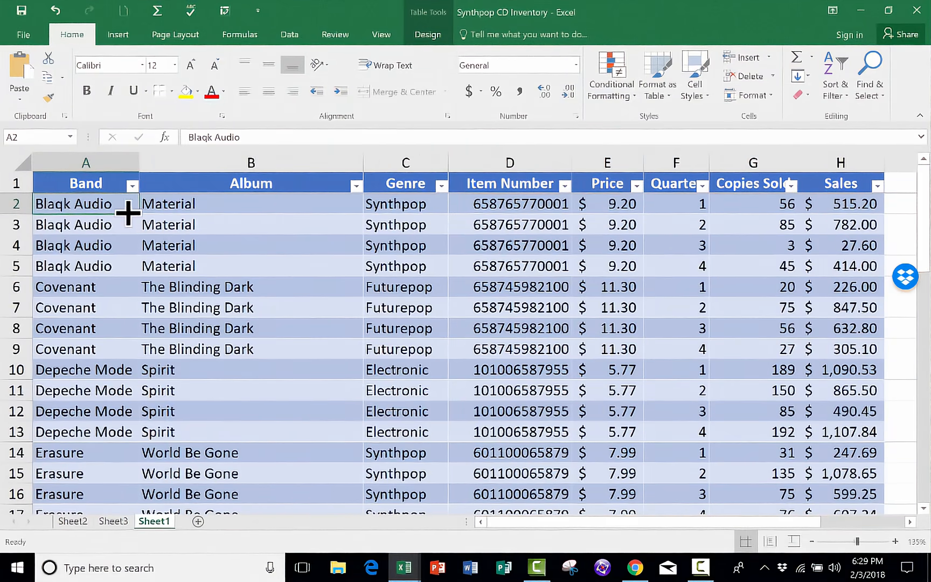
pyautogui.moveTo(151, 227)
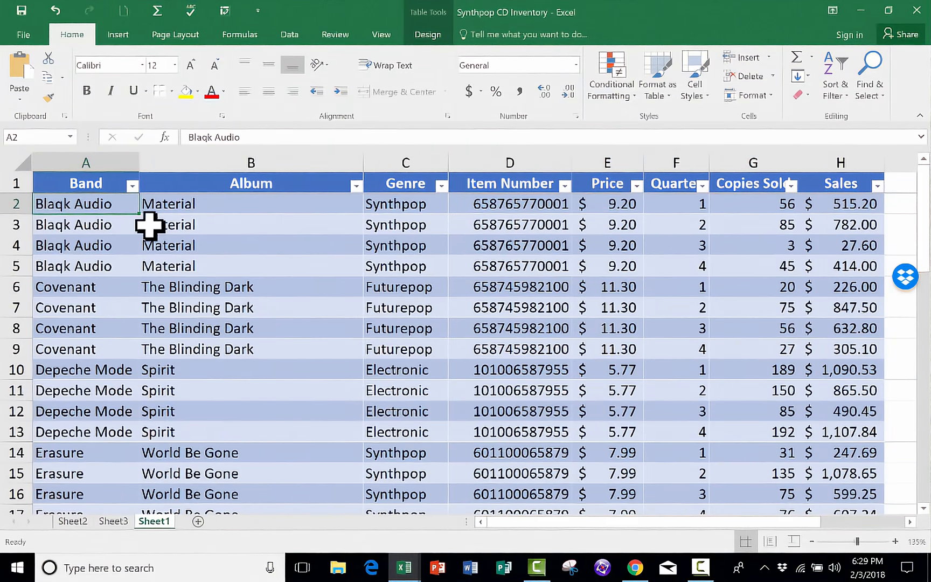
pyautogui.moveTo(74, 203)
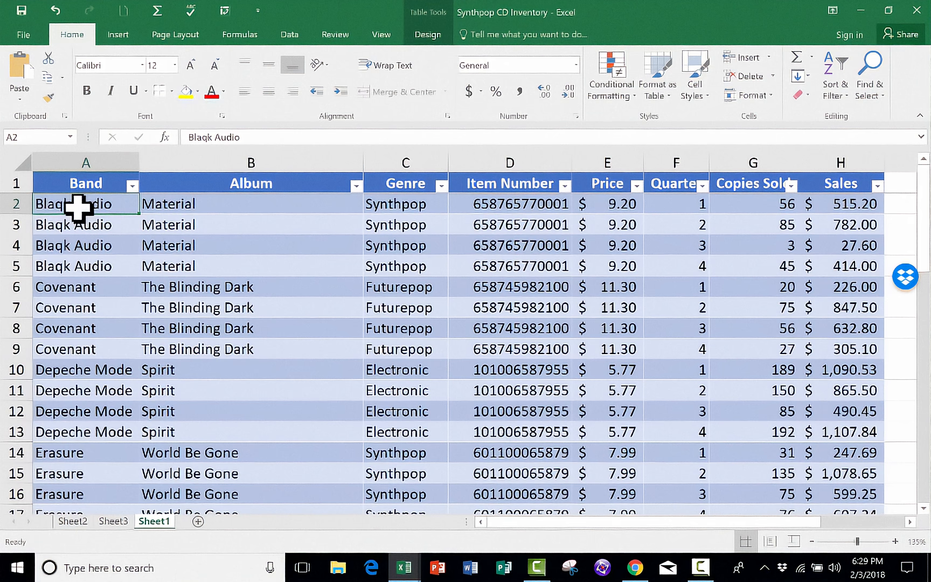
pyautogui.moveTo(86, 214)
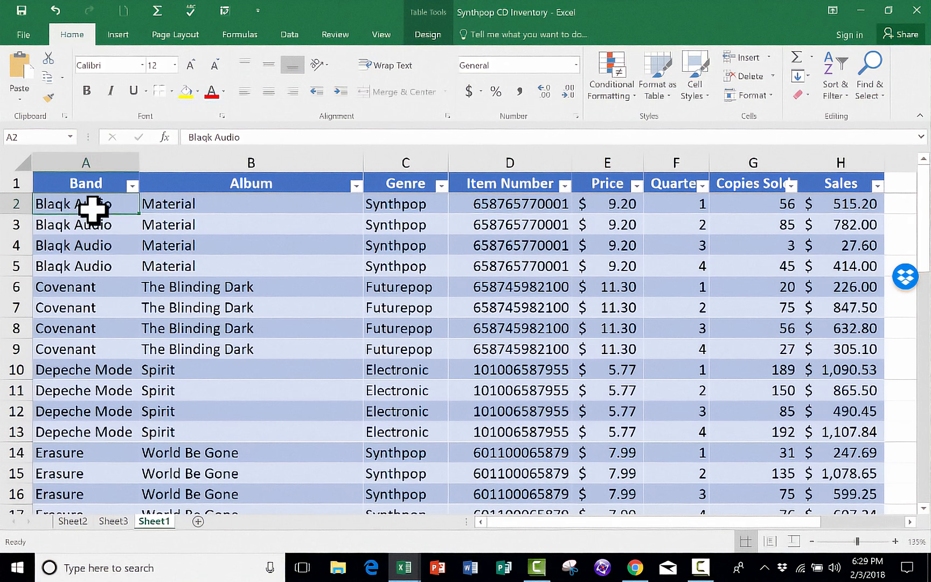
pyautogui.moveTo(92, 226)
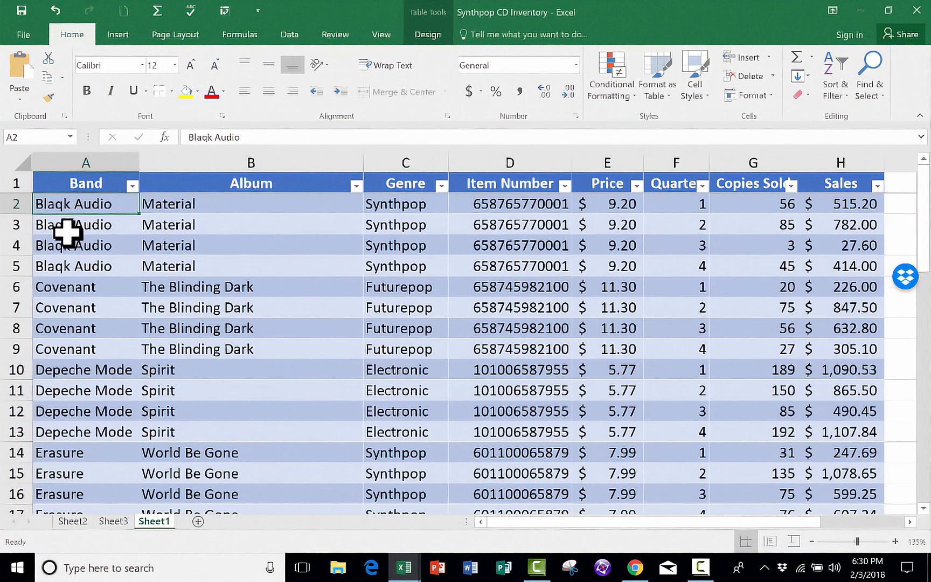
pyautogui.press('ctrl+End')
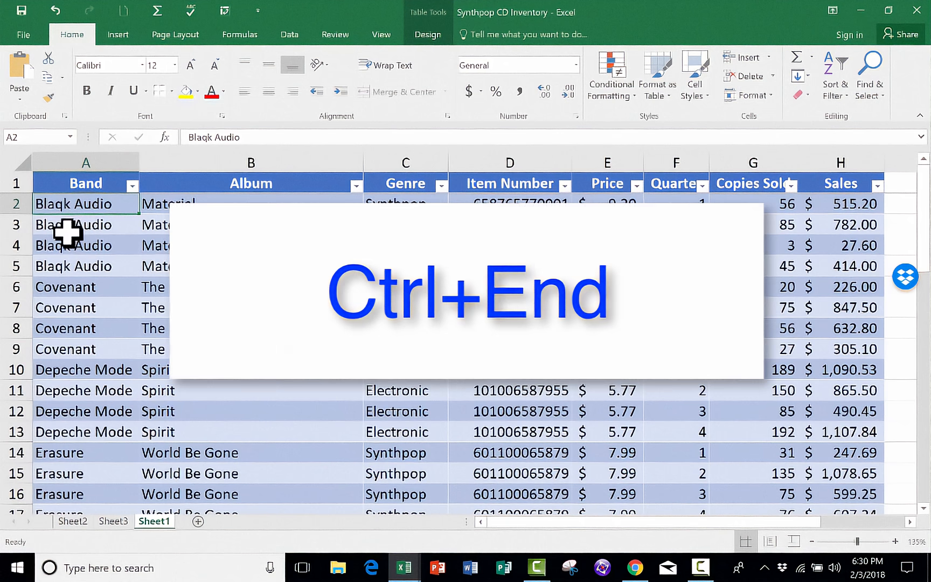
pyautogui.press('ctrl+End')
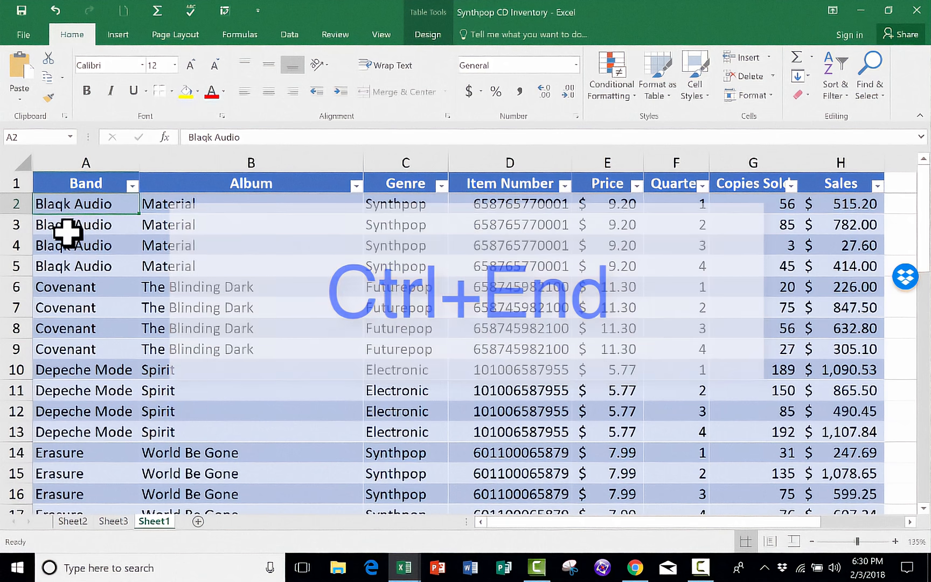
pyautogui.press('ctrl+end')
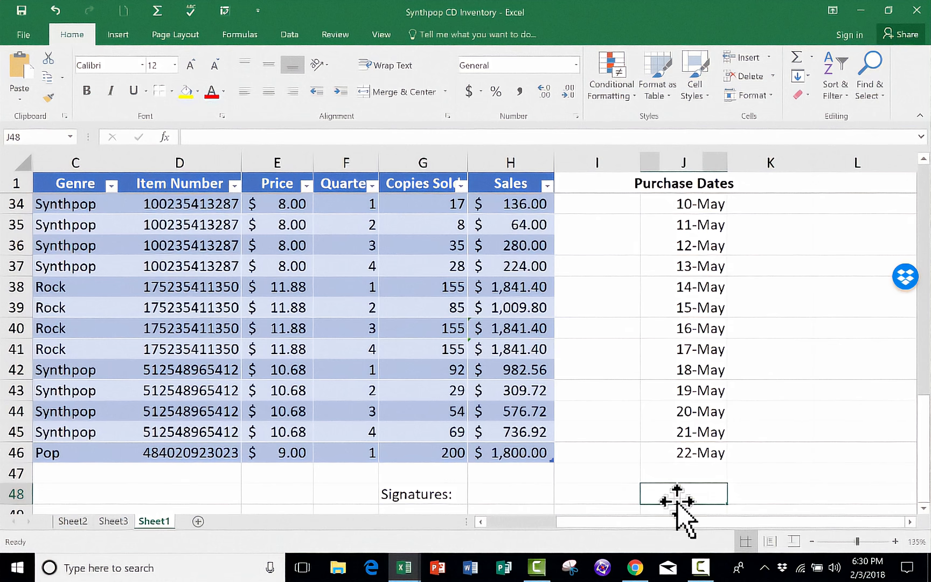
pyautogui.moveTo(682, 505)
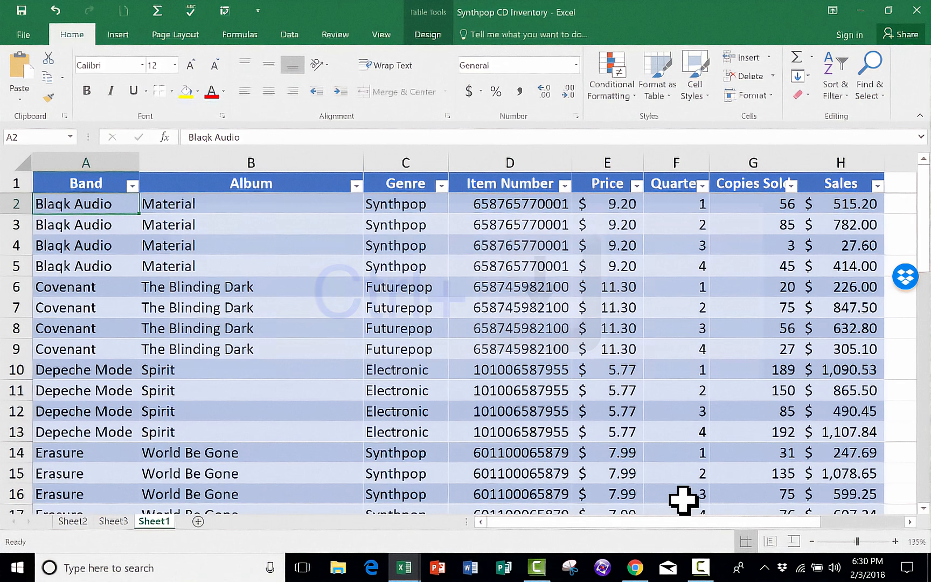
# Jump to the last row (A46) and enter a price of 9.00 in E46.
pyautogui.press('ctrl+Down')
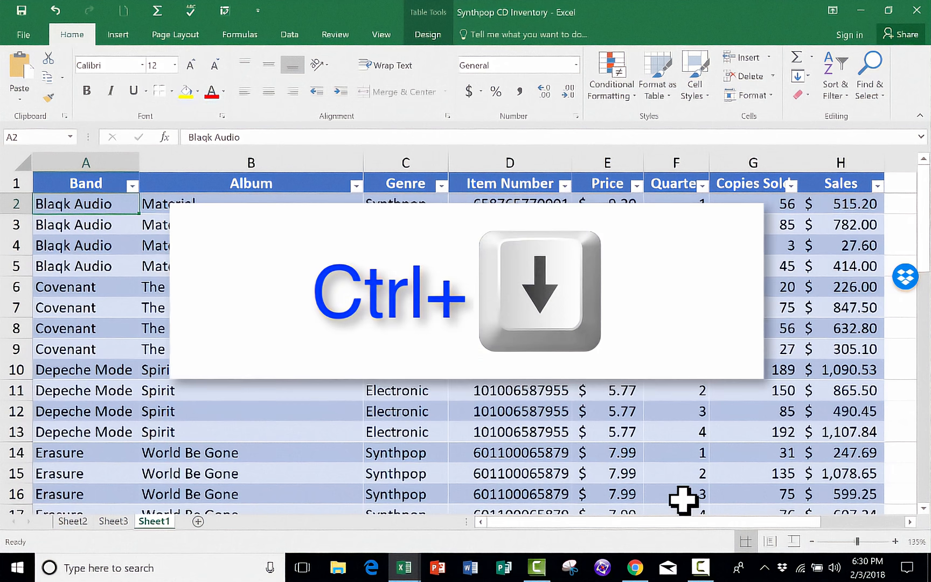
pyautogui.press('ctrl+Down')
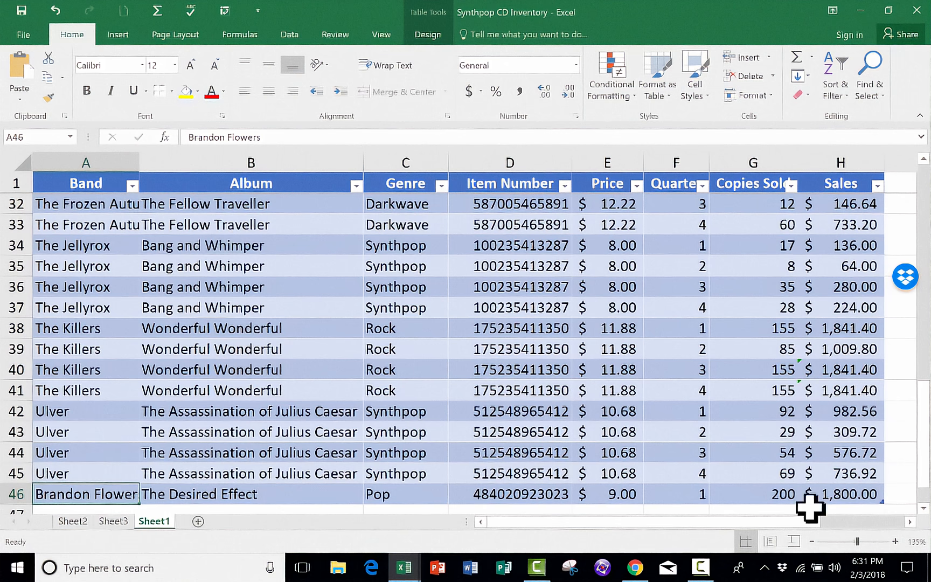
pyautogui.moveTo(118, 231)
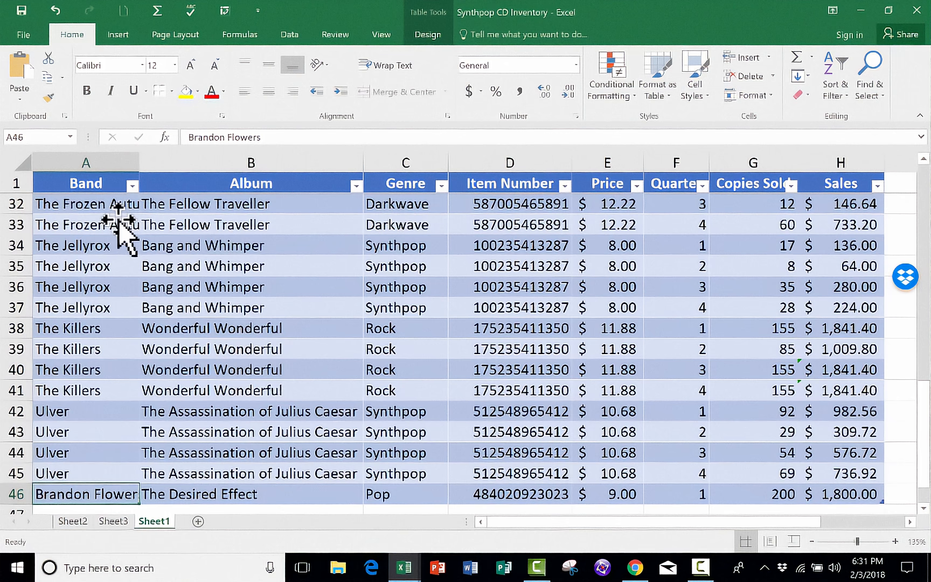
pyautogui.moveTo(104, 229)
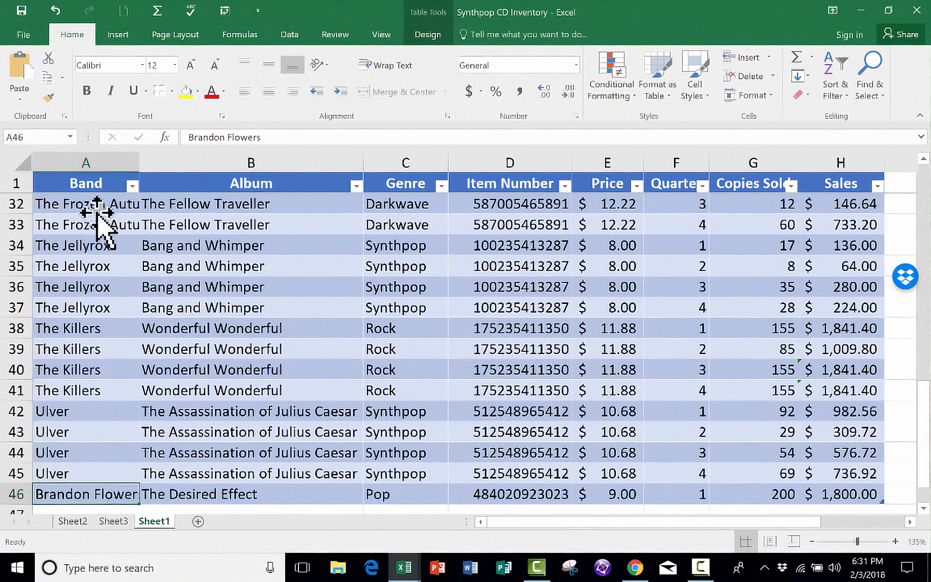
pyautogui.moveTo(101, 394)
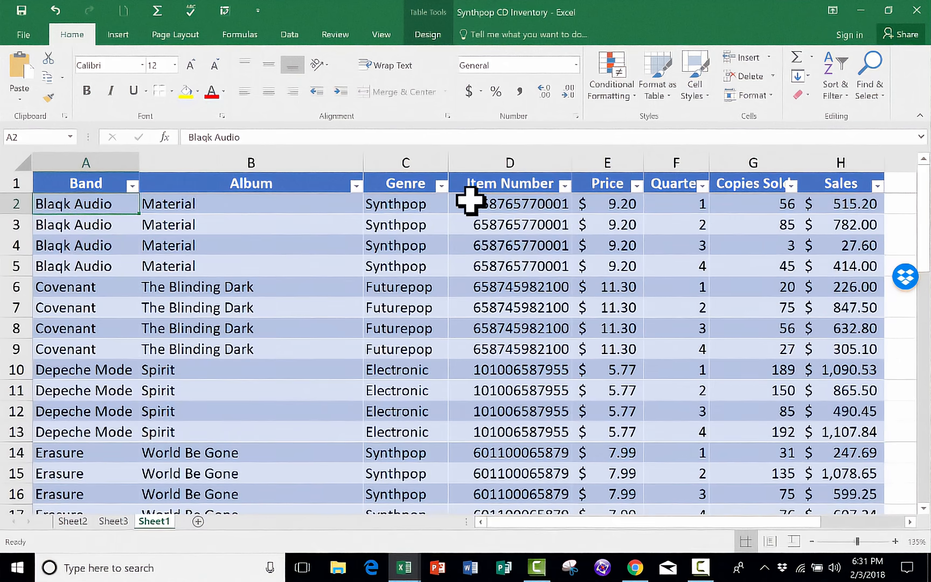
pyautogui.moveTo(624, 187)
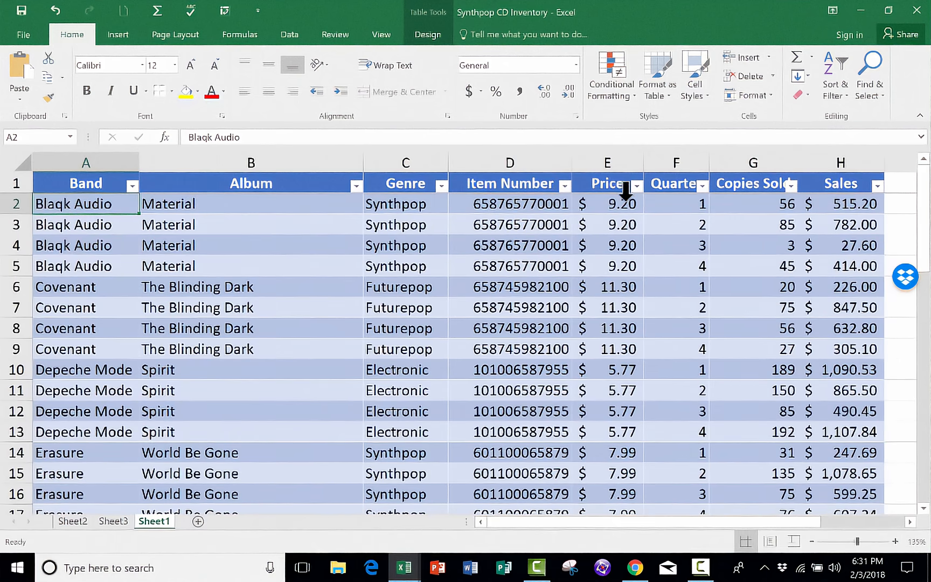
pyautogui.click(606, 203)
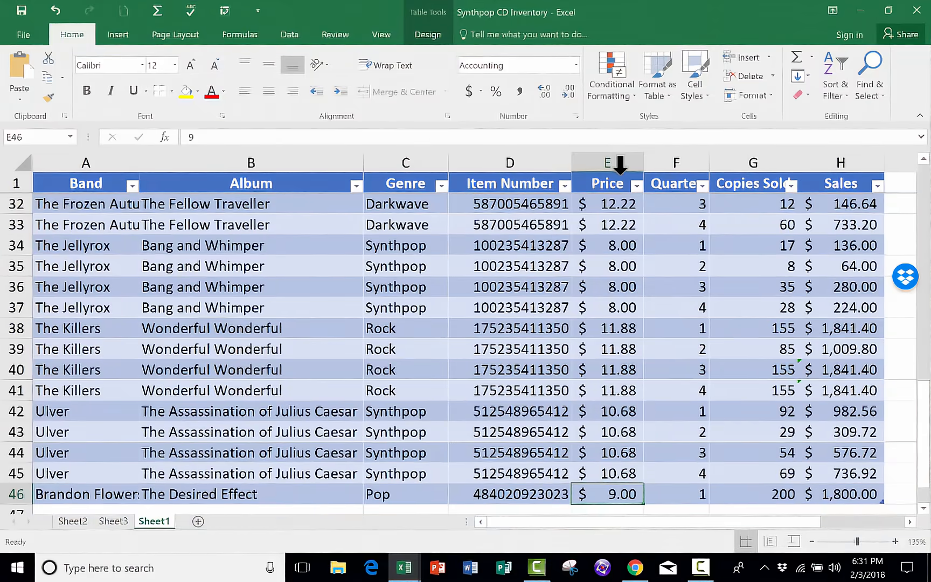
pyautogui.moveTo(607, 493)
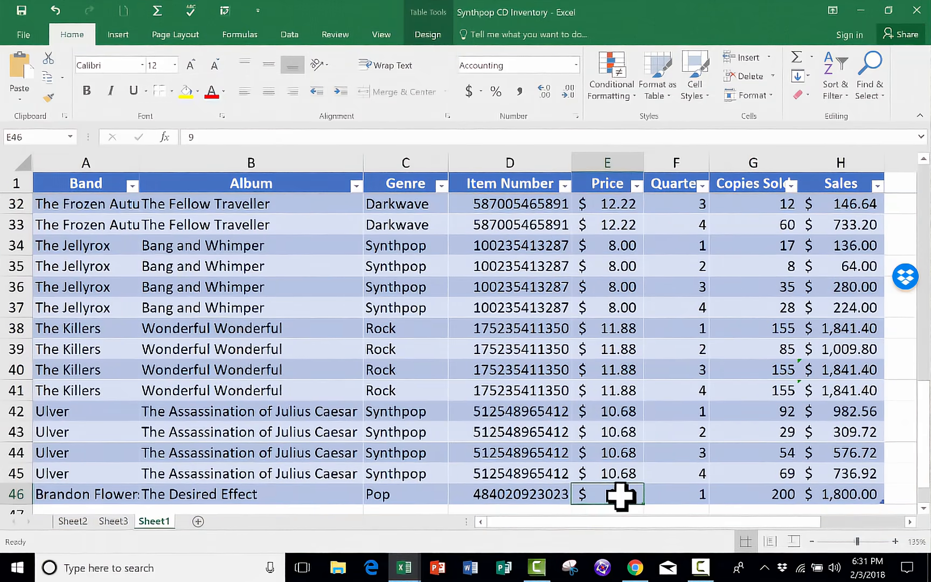
pyautogui.write('9.00')
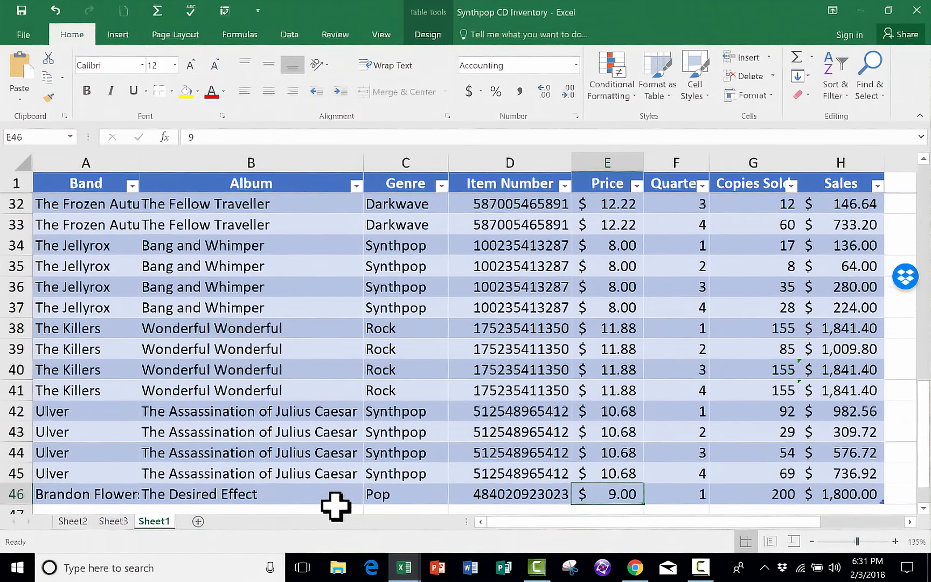
pyautogui.moveTo(623, 455)
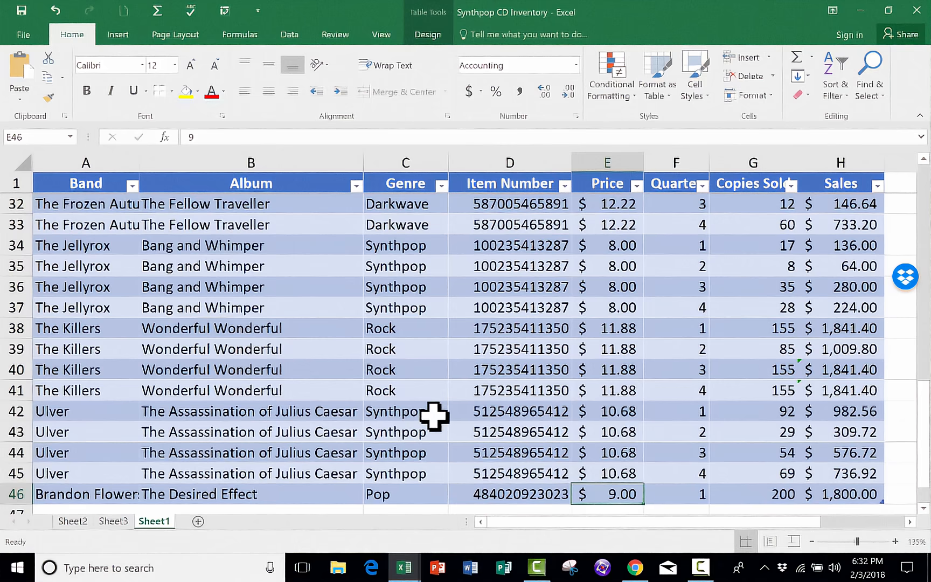
pyautogui.moveTo(422, 313)
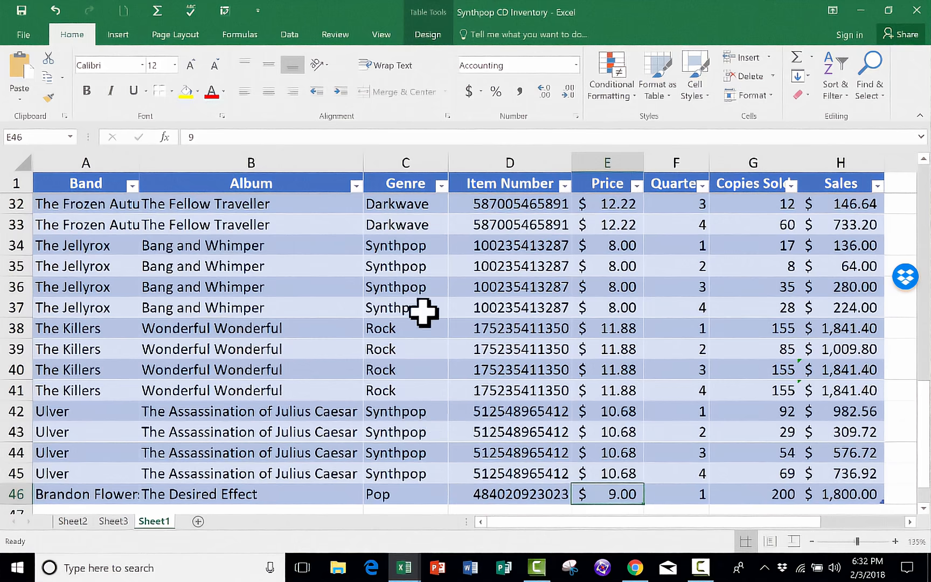
pyautogui.moveTo(415, 338)
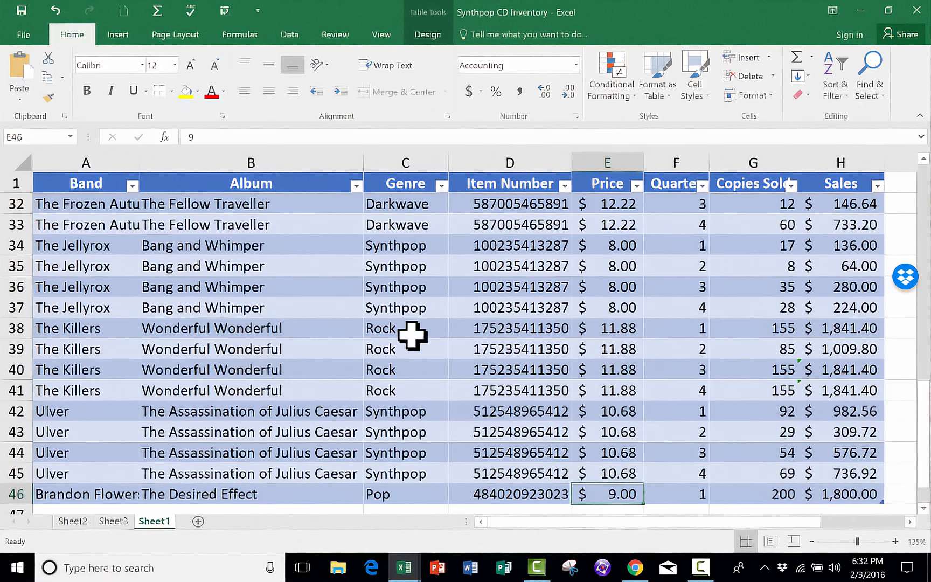
pyautogui.moveTo(138, 522)
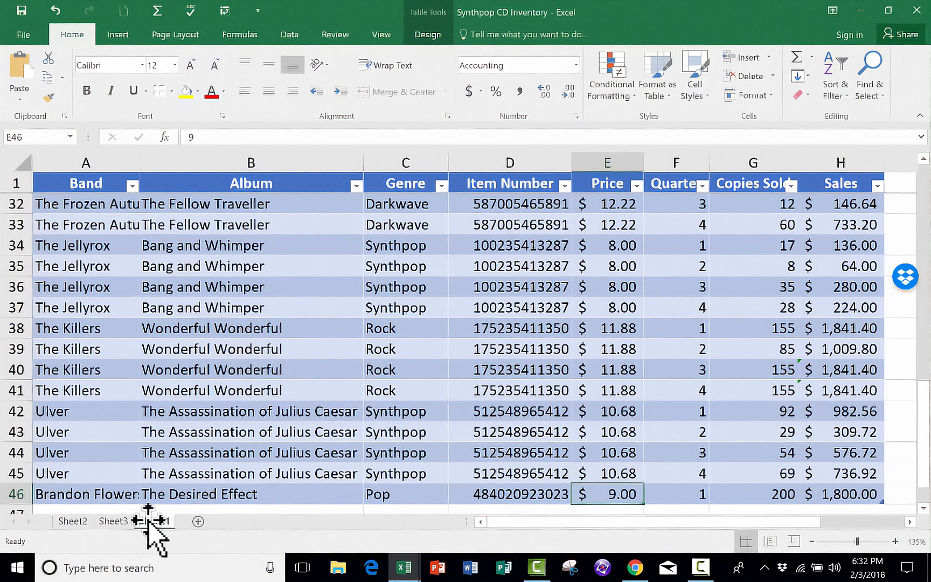
pyautogui.moveTo(153, 522)
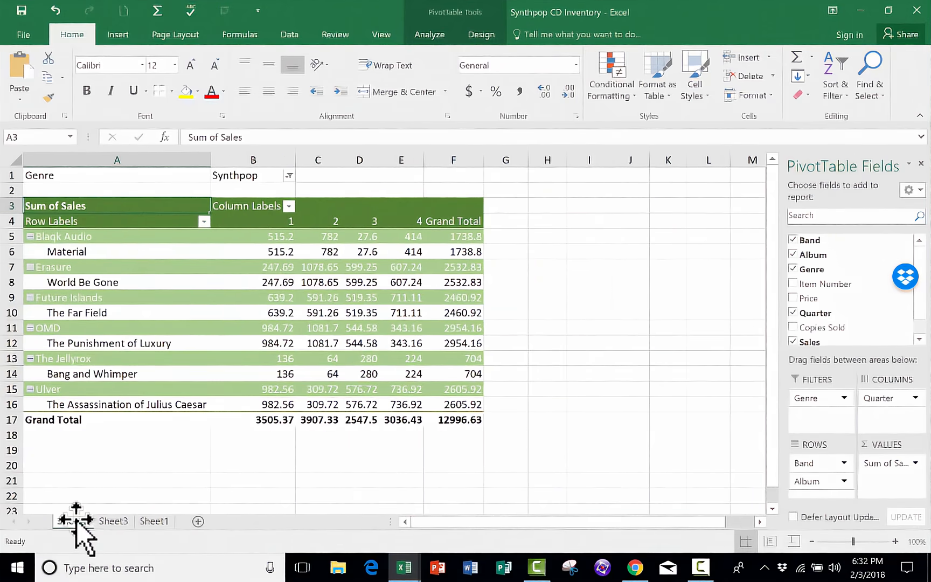
pyautogui.click(155, 521)
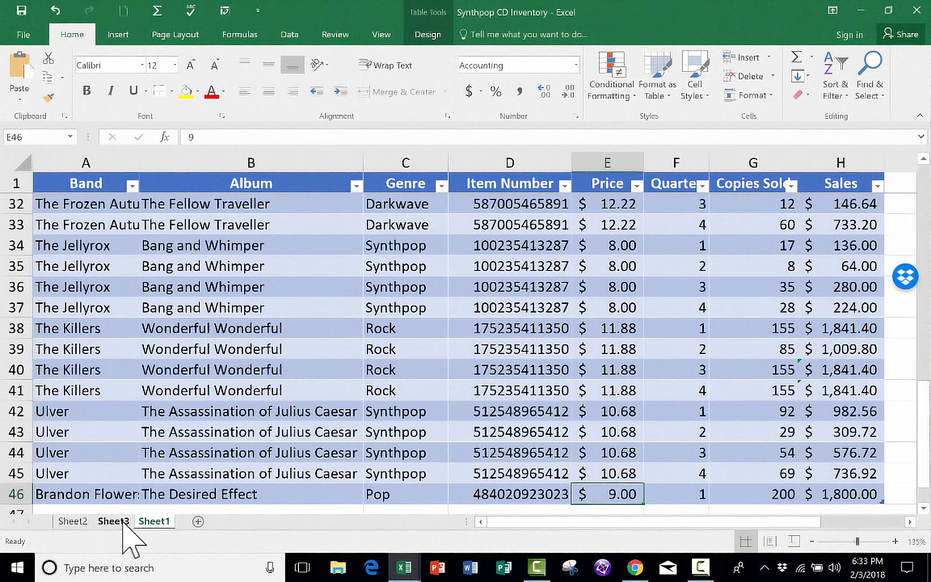
pyautogui.click(153, 520)
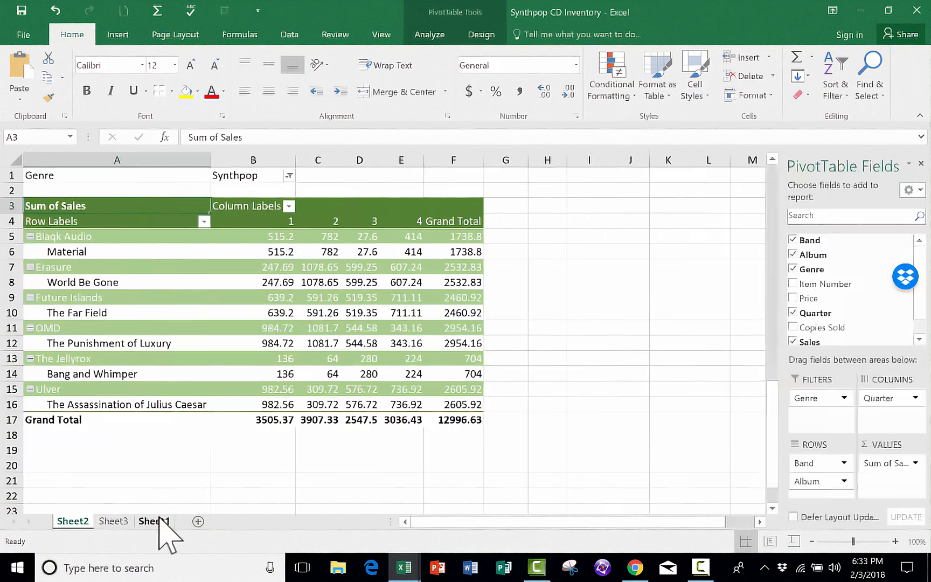
pyautogui.press('ctrl+pageup')
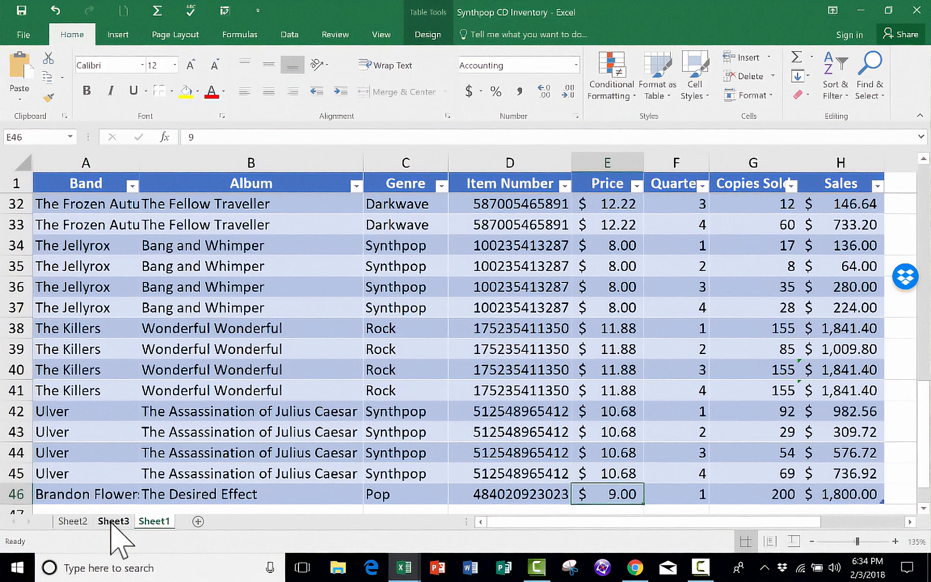
pyautogui.click(154, 521)
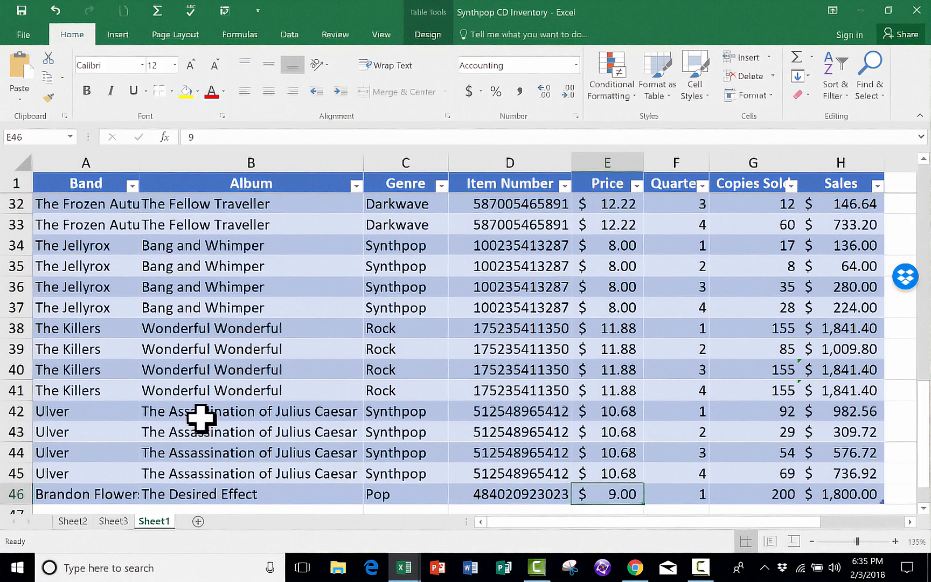
# Fill Brandon Flowers down A46:A60, accept the table expansion, and start typing 'Fla'.
pyautogui.scroll(-3)
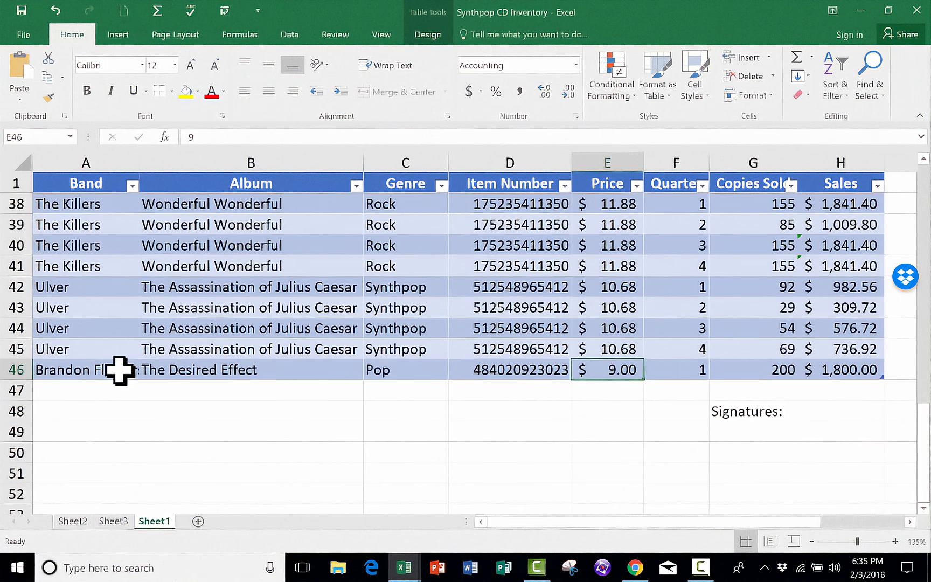
pyautogui.moveTo(205, 345)
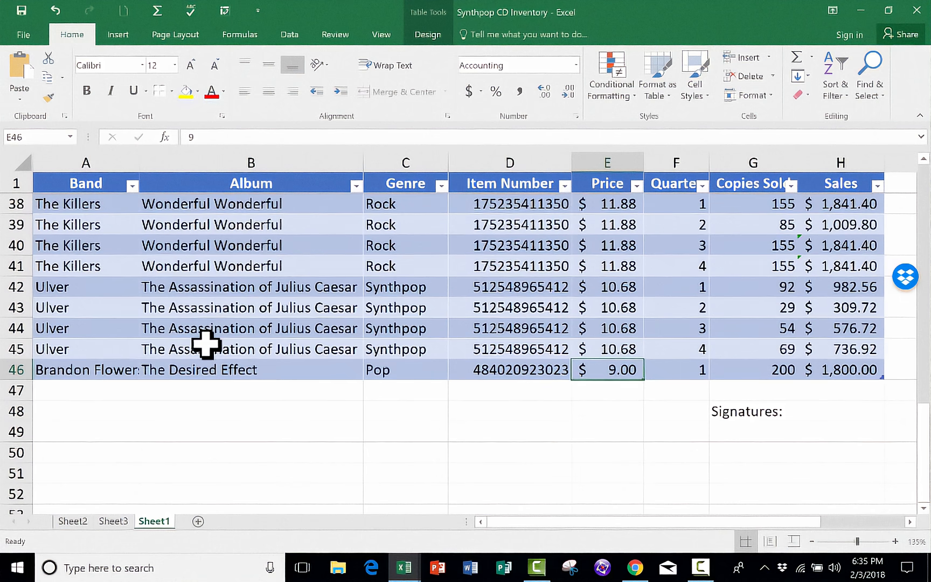
pyautogui.press('ctrl+d')
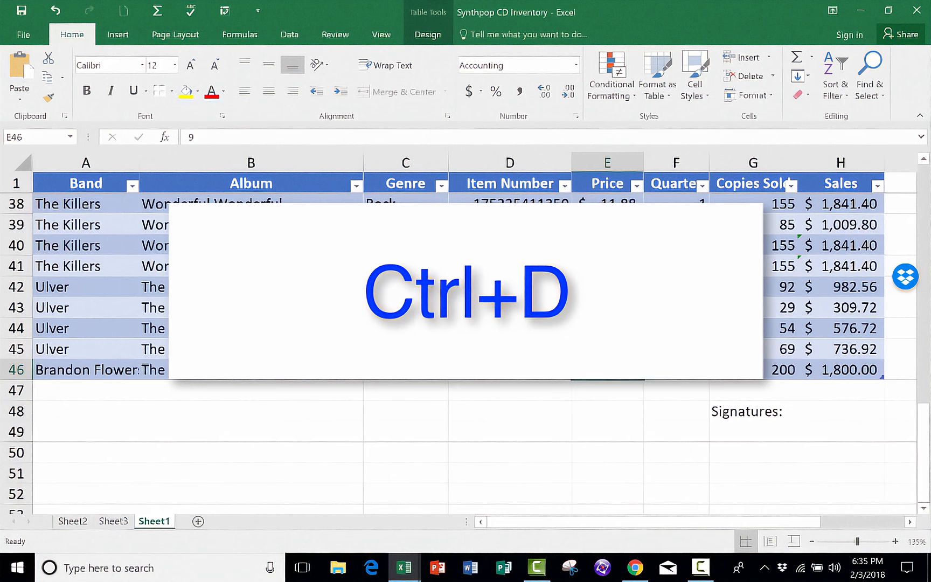
pyautogui.press('ctrl+d')
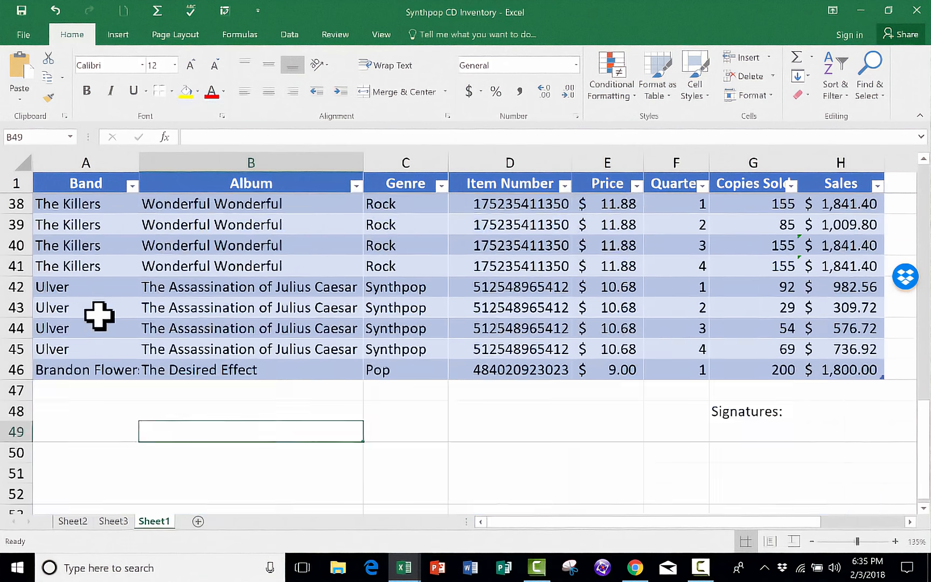
pyautogui.scroll(-3)
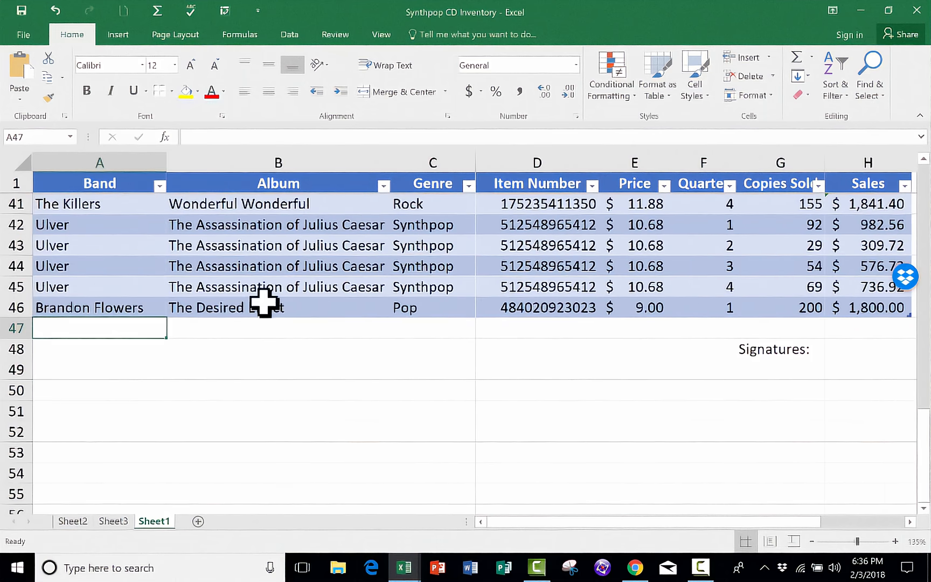
pyautogui.moveTo(252, 307)
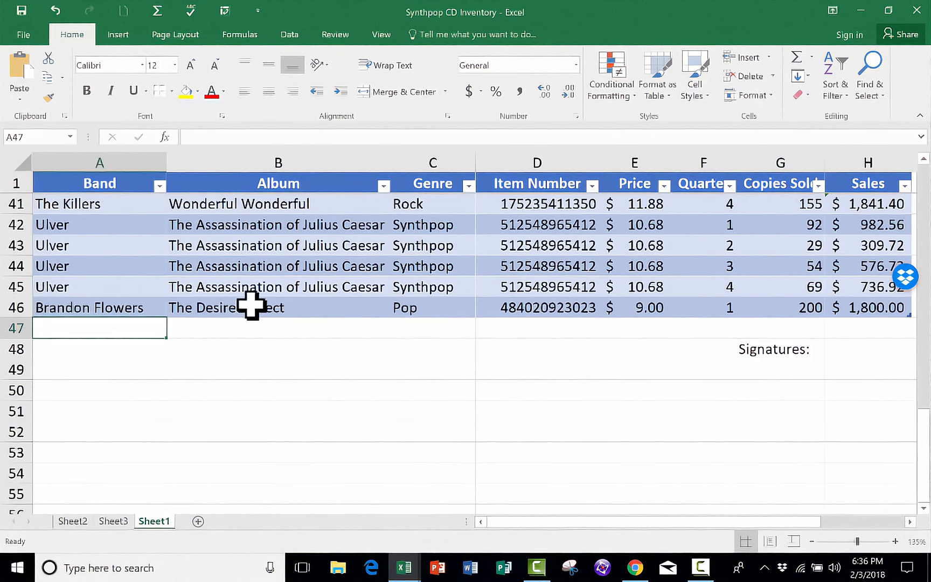
pyautogui.moveTo(303, 308)
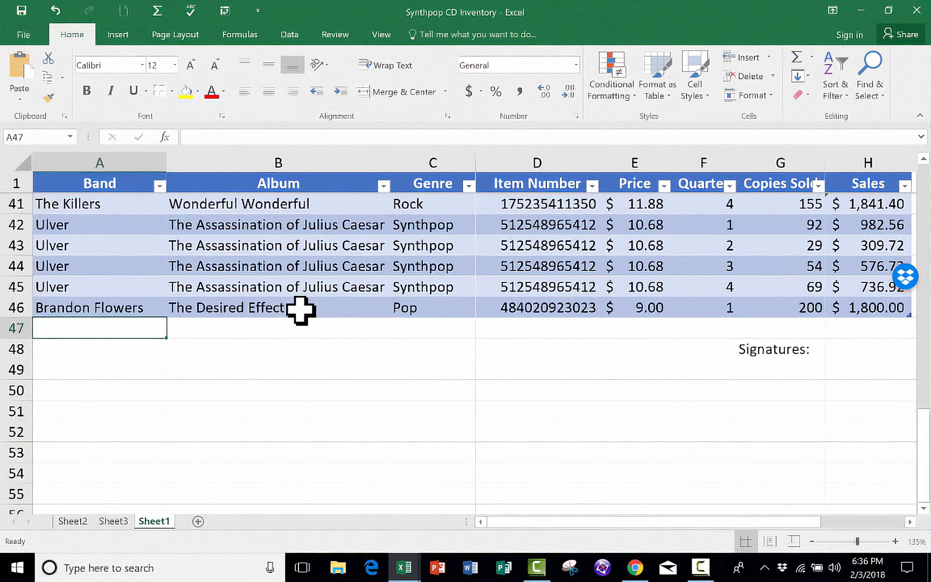
pyautogui.moveTo(118, 370)
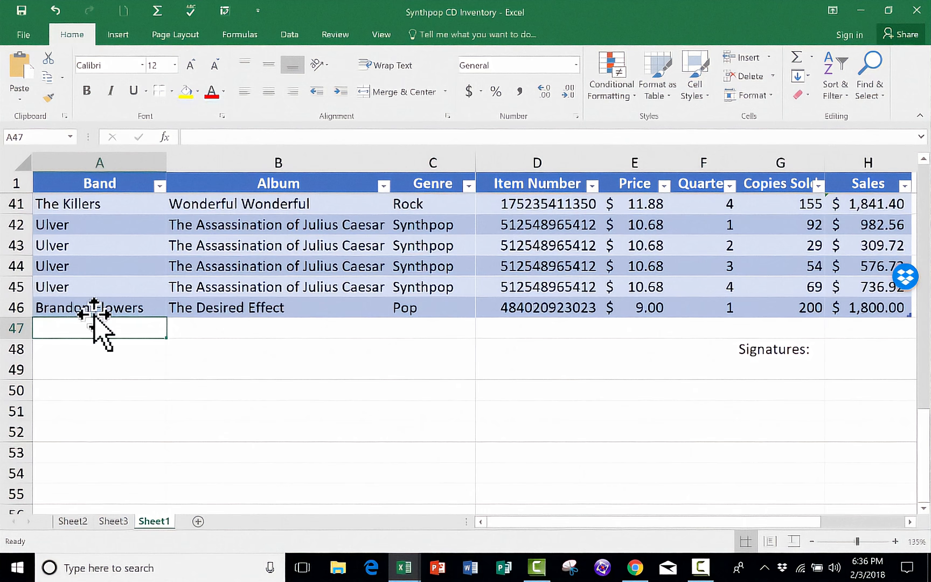
pyautogui.click(100, 307)
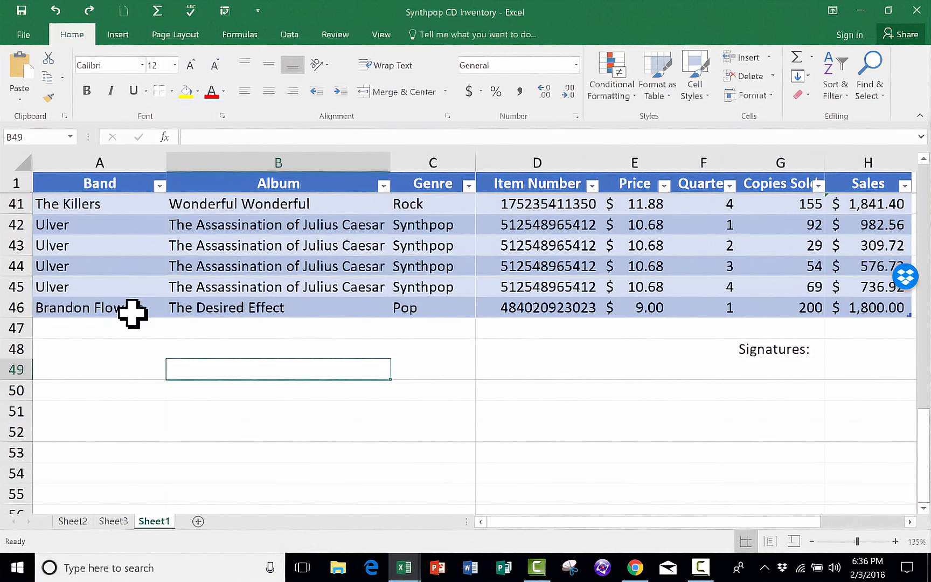
pyautogui.moveTo(112, 327)
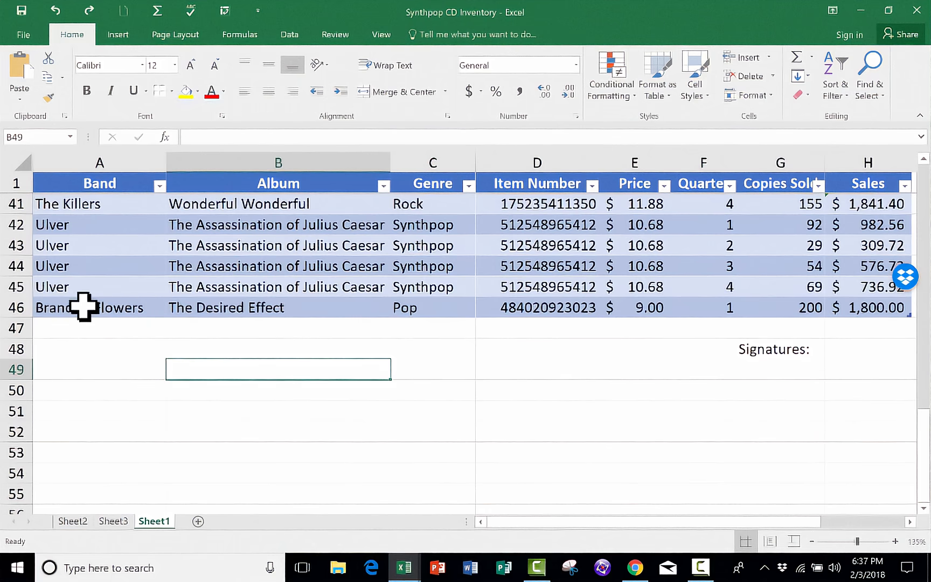
pyautogui.click(89, 307)
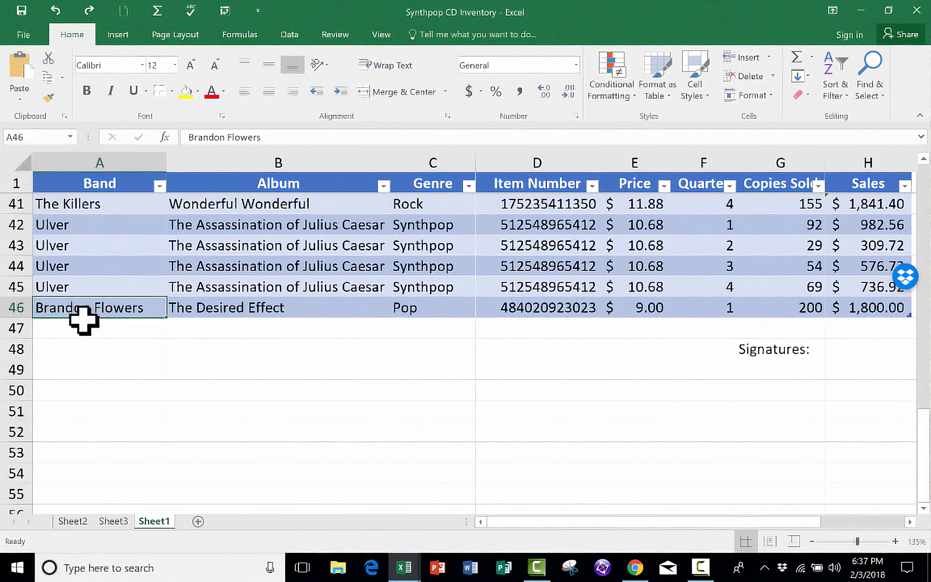
pyautogui.moveTo(86, 315); pyautogui.dragTo(86, 478)
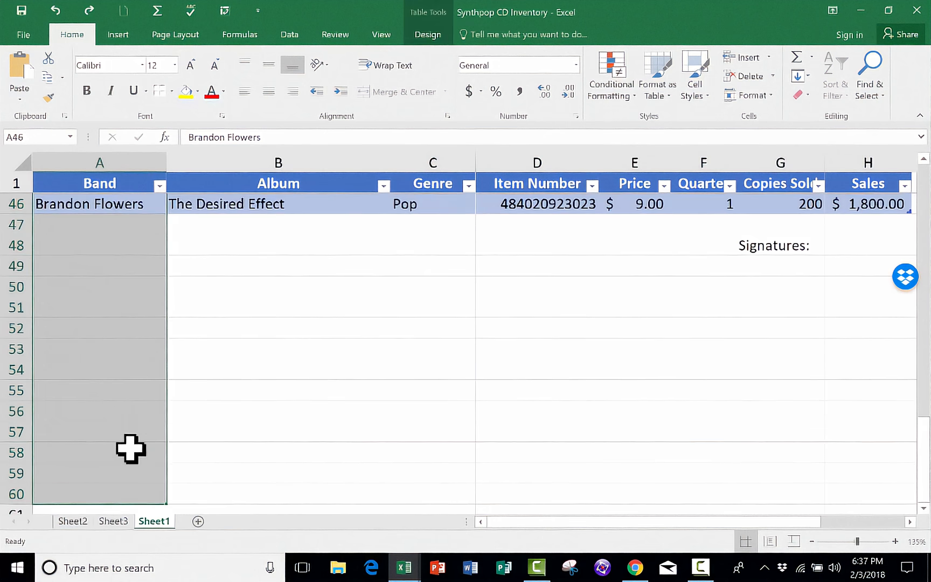
pyautogui.moveTo(129, 439)
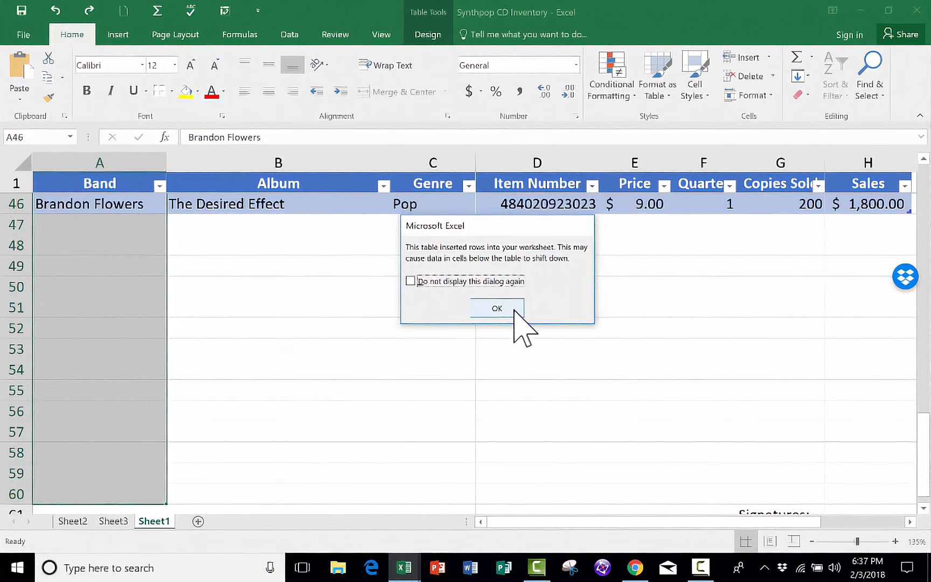
pyautogui.click(496, 308)
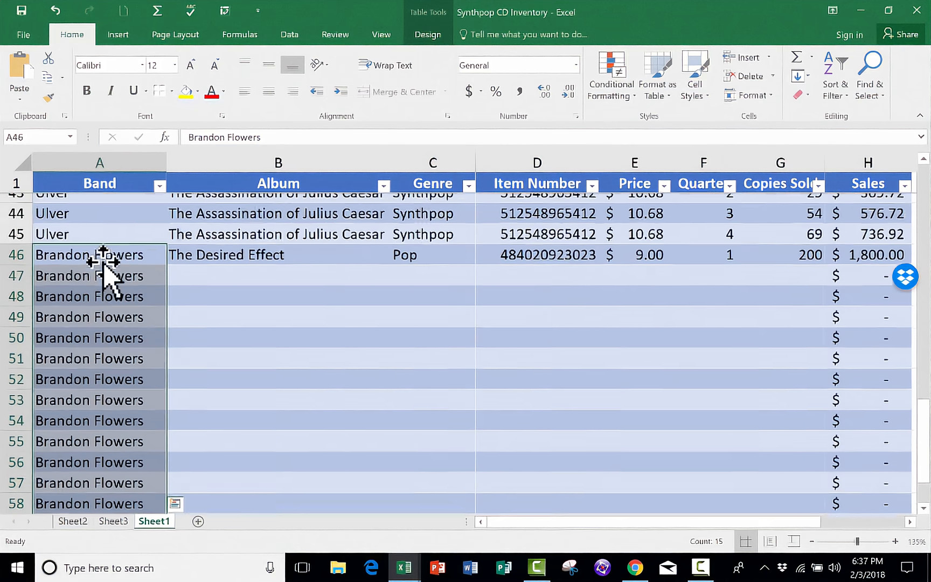
pyautogui.scroll(-3)
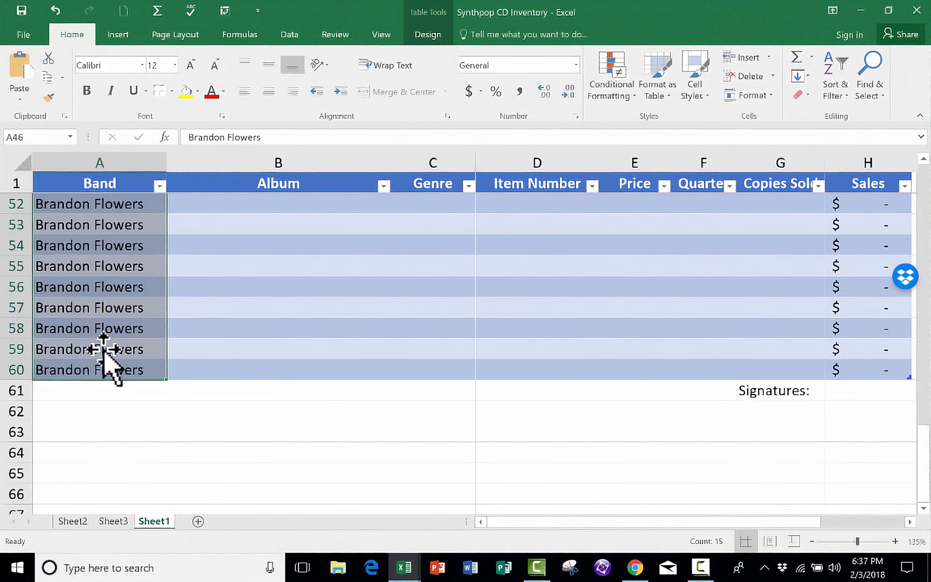
pyautogui.write('Flamingo')
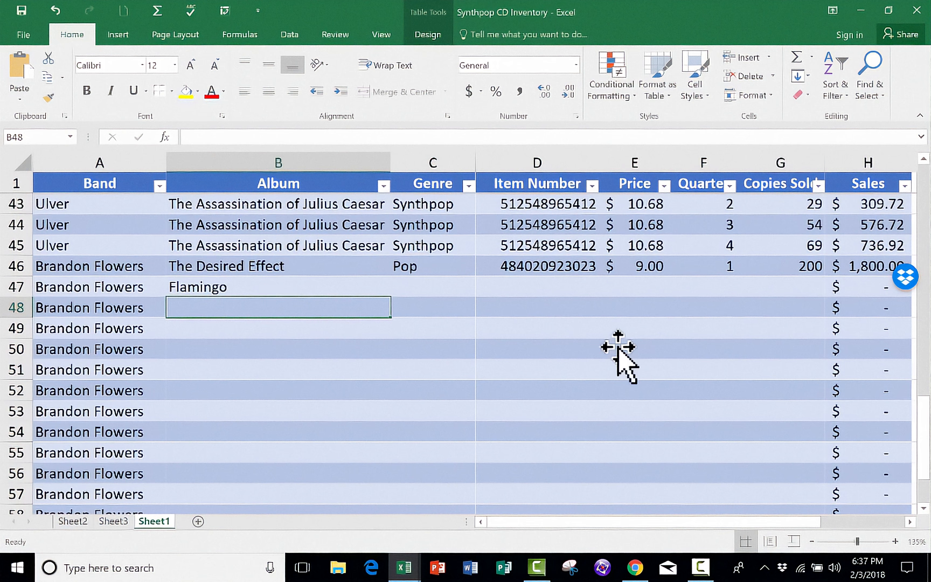
pyautogui.moveTo(525, 390)
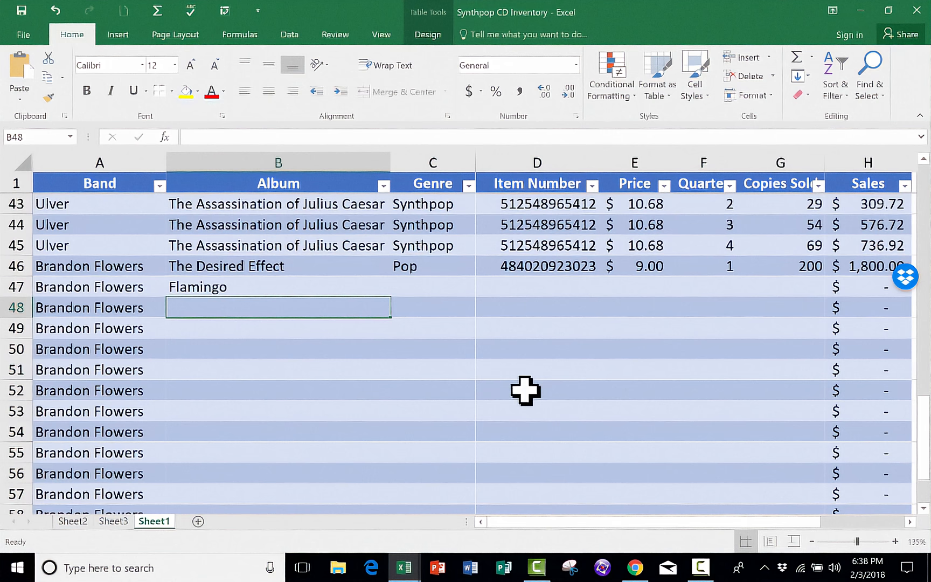
pyautogui.moveTo(859, 356)
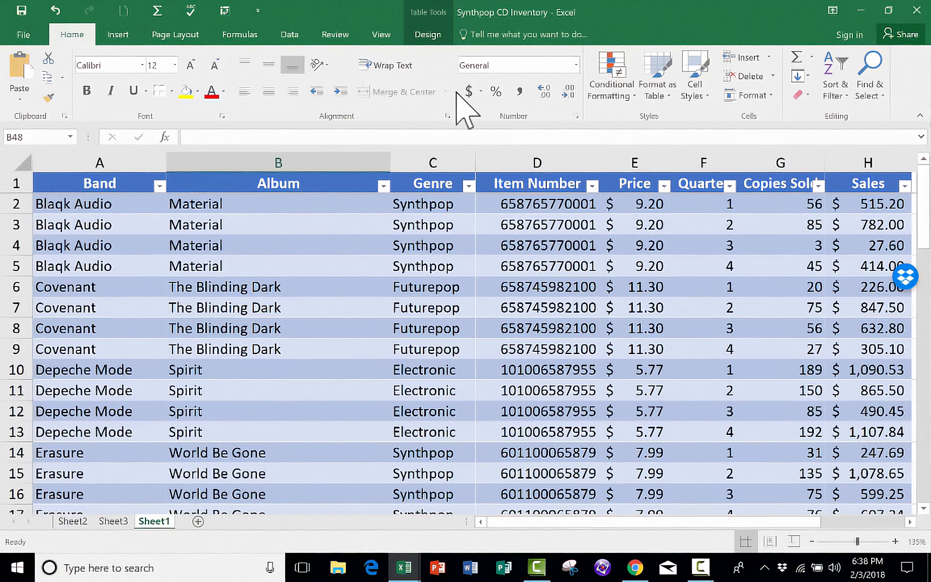
pyautogui.moveTo(479, 369)
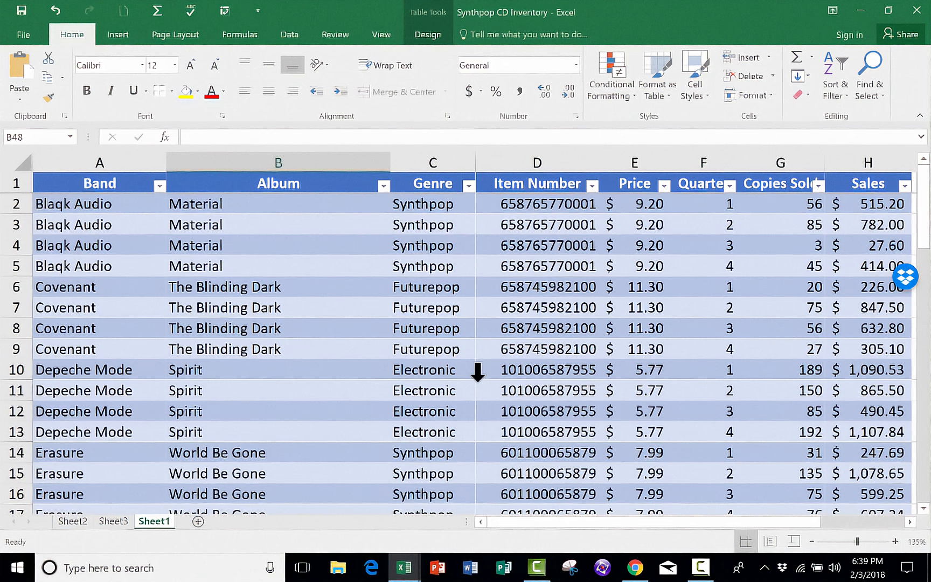
pyautogui.moveTo(225, 210)
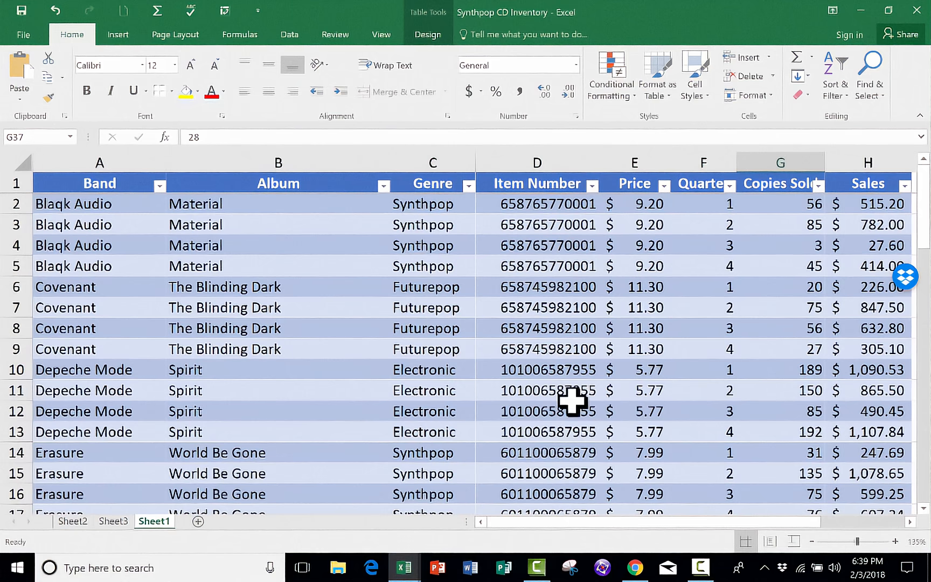
pyautogui.moveTo(327, 250)
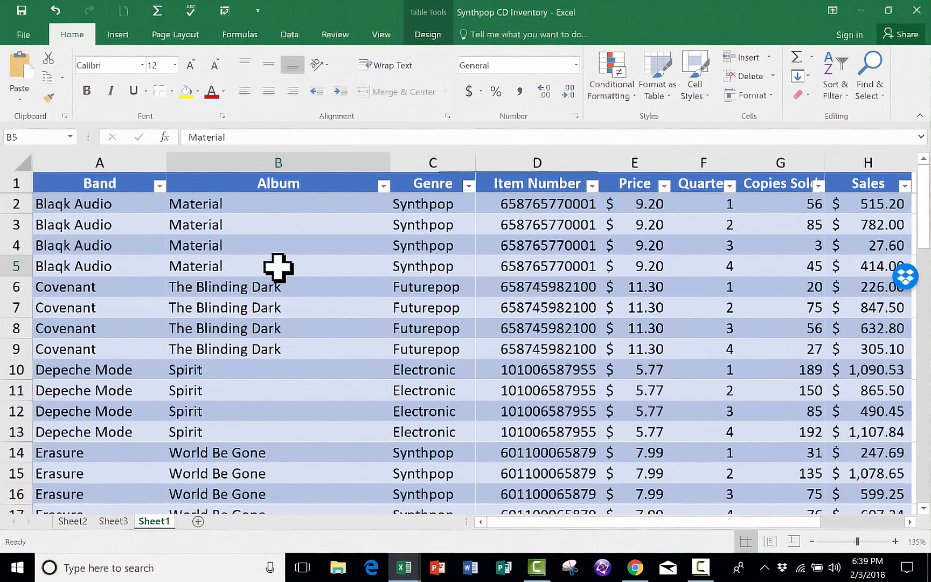
# Select the whole inventory table with Ctrl+A and copy it with Ctrl+C.
pyautogui.press('ctrl+a')
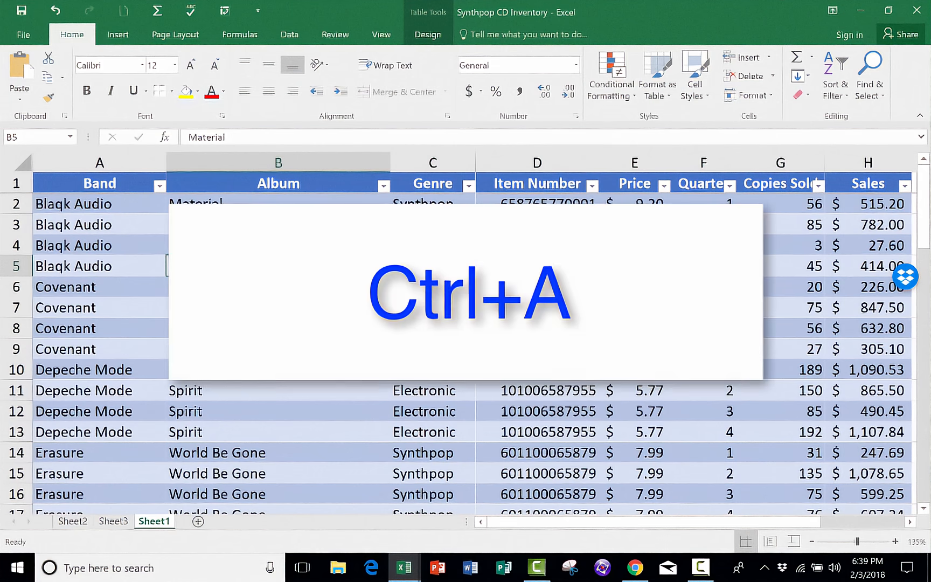
pyautogui.press('ctrl+a')
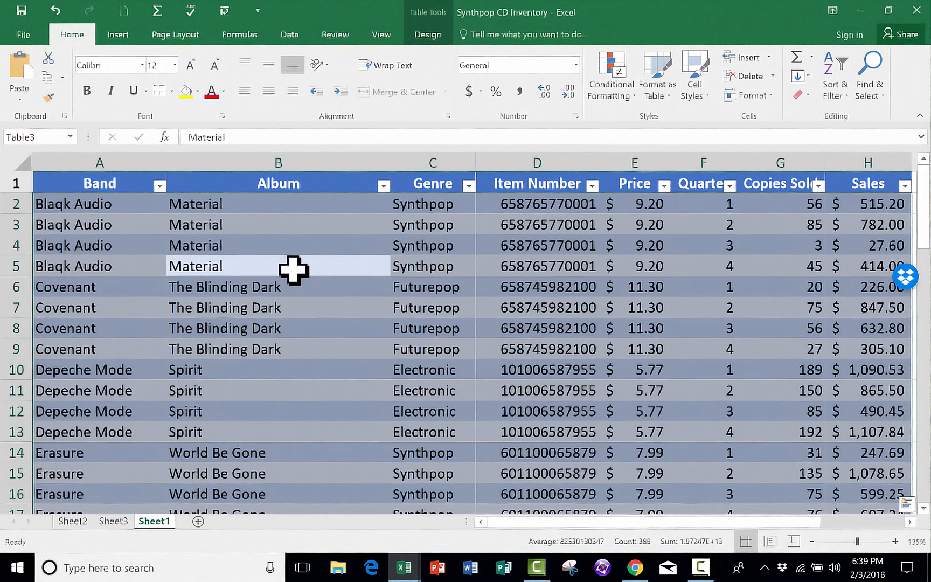
pyautogui.moveTo(612, 332)
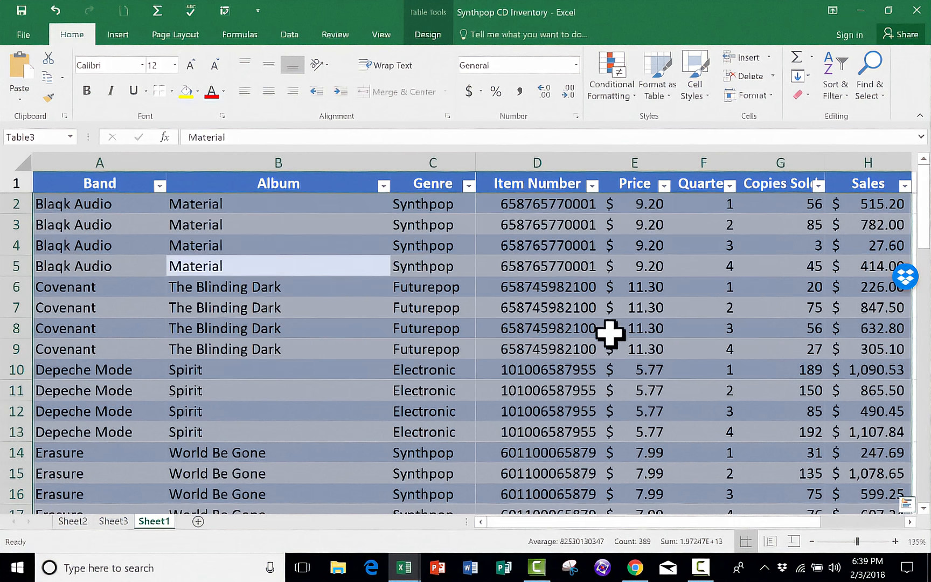
pyautogui.scroll(-3)
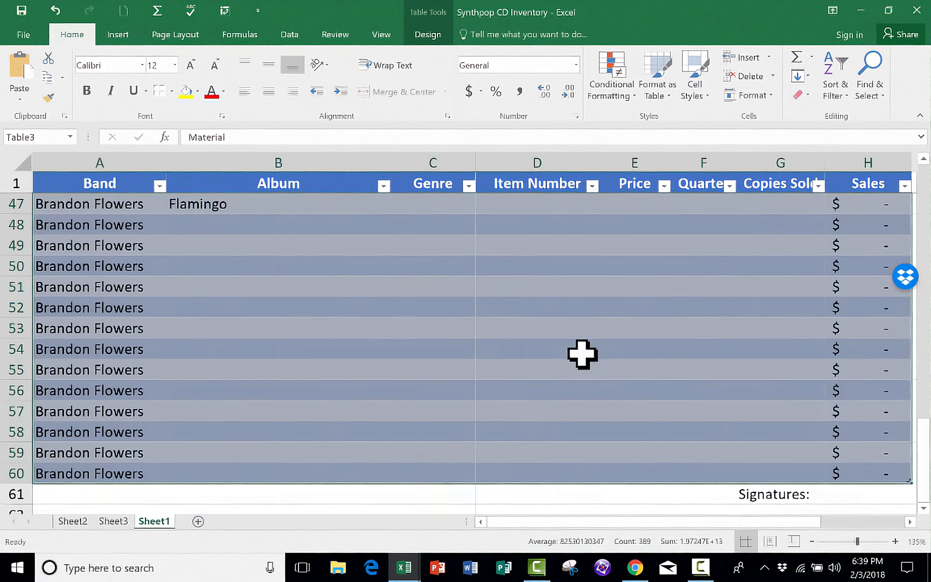
pyautogui.scroll(-3)
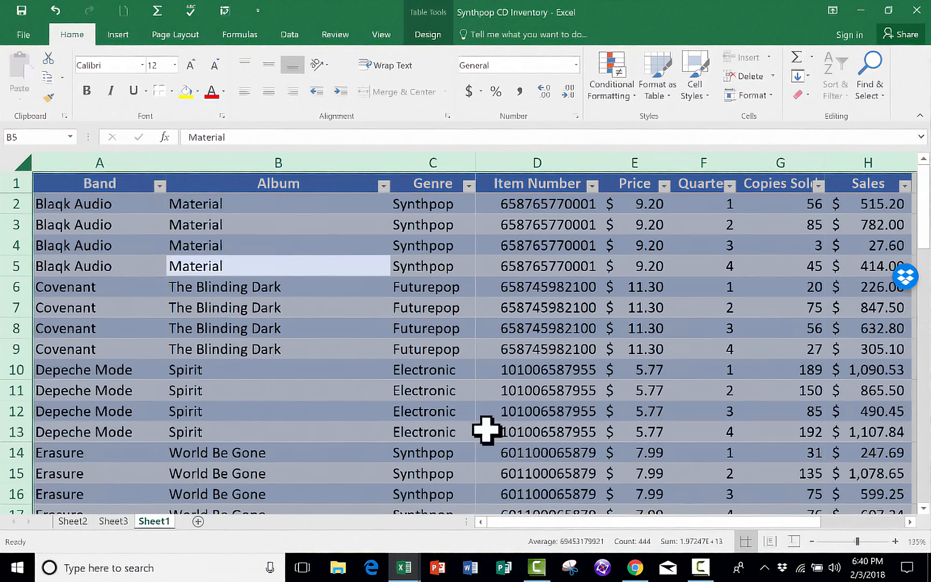
pyautogui.click(278, 369)
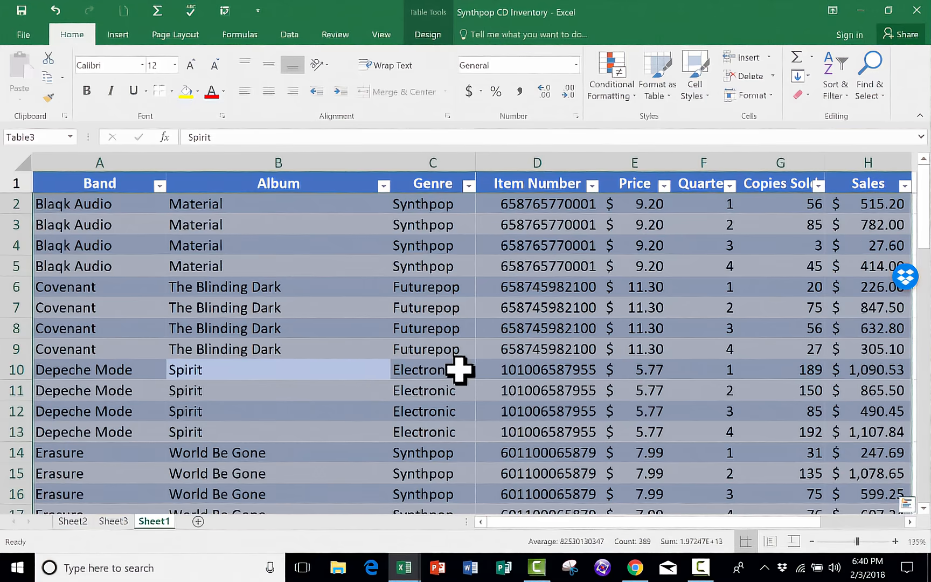
pyautogui.press('ctrl+c')
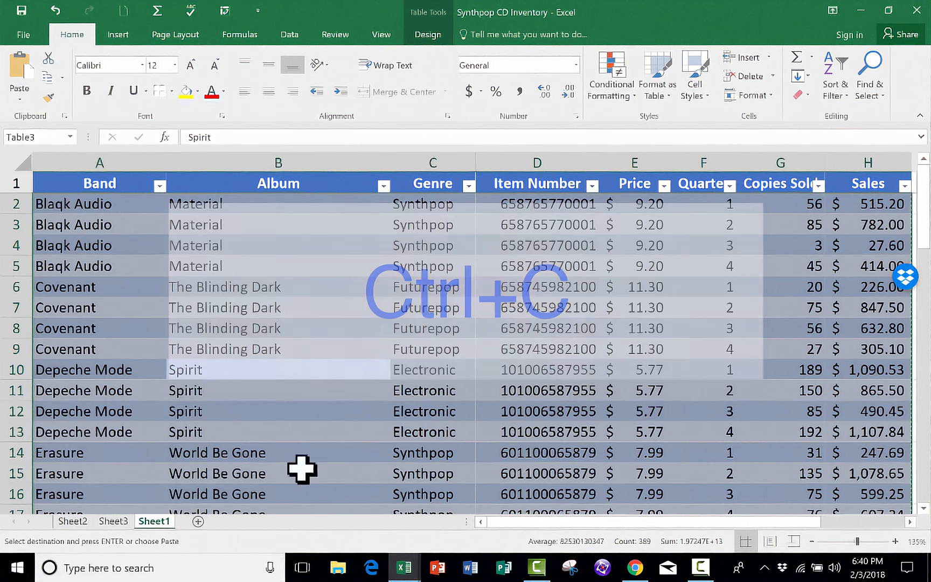
# Paste the copied inventory table onto Sheet2 at A19, below the PivotTable.
pyautogui.click(72, 520)
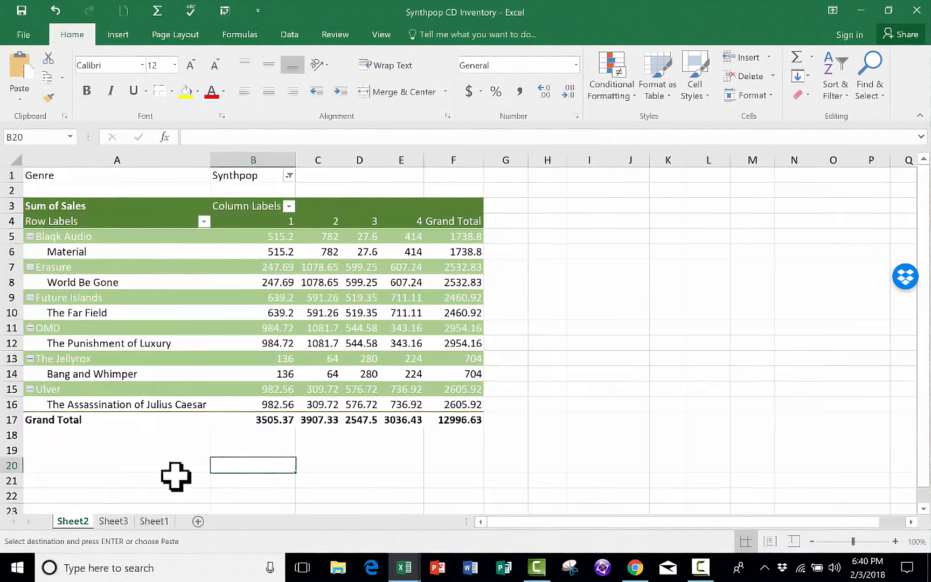
pyautogui.press('ctrl+v')
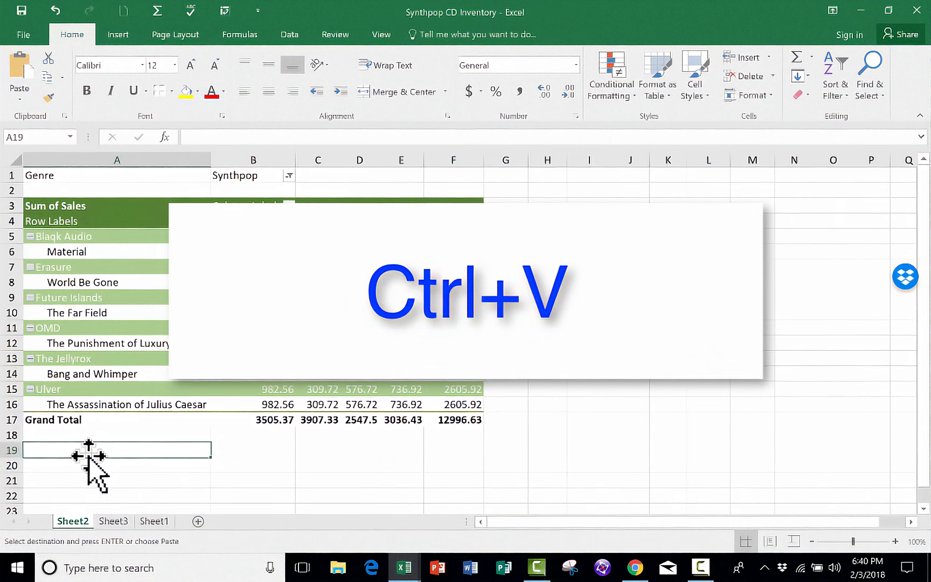
pyautogui.press('ctrl+v')
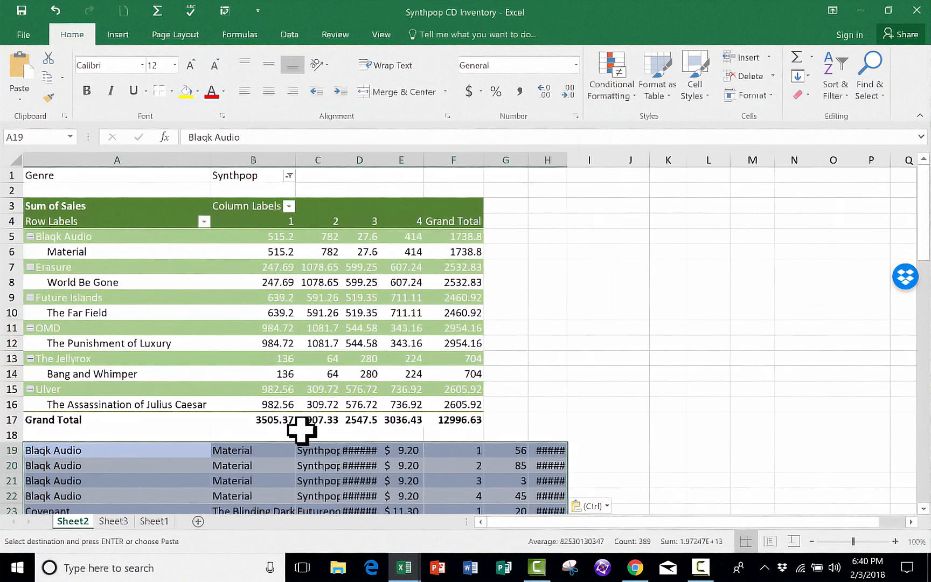
pyautogui.scroll(-3)
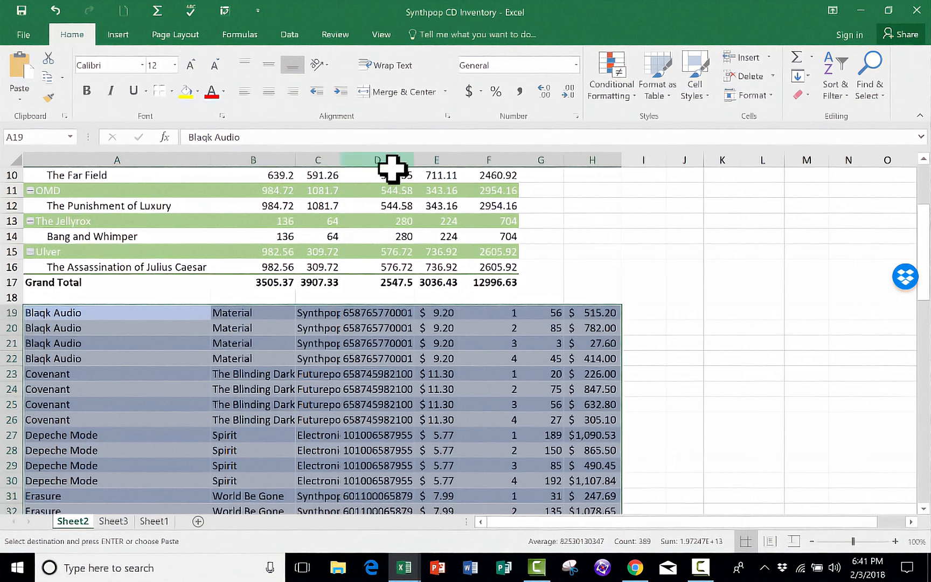
pyautogui.moveTo(519, 252)
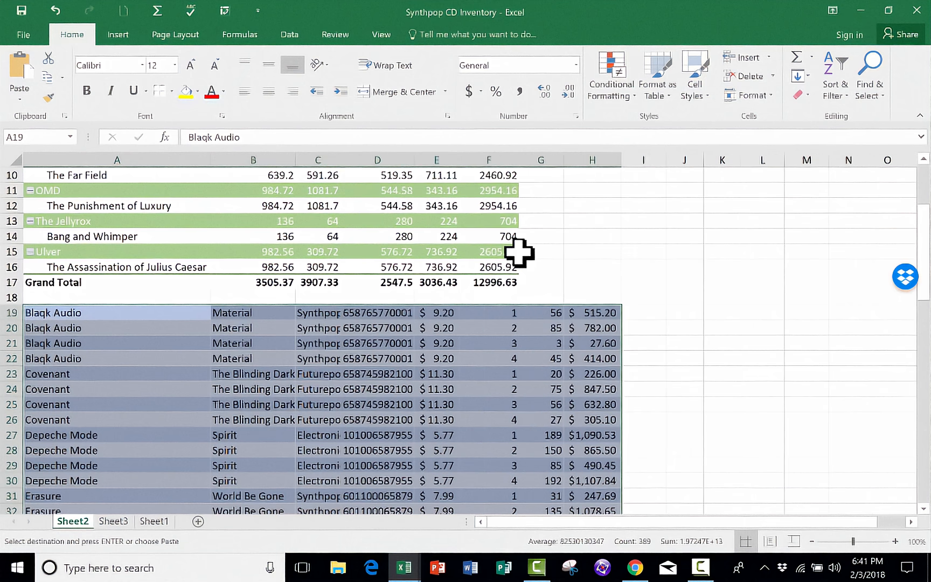
pyautogui.moveTo(555, 312)
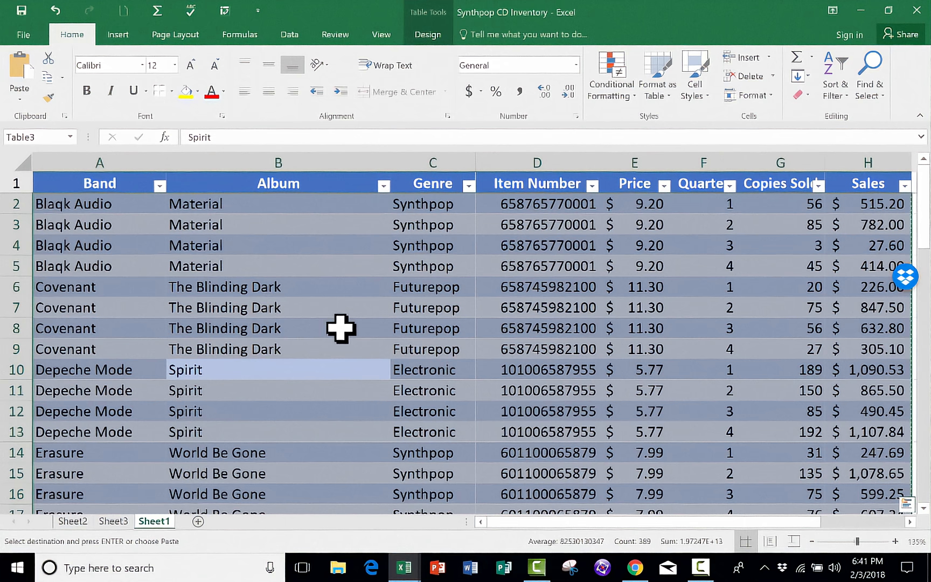
# Select all of column F, the Quarter column, with Ctrl+Space.
pyautogui.press('ctrl+space')
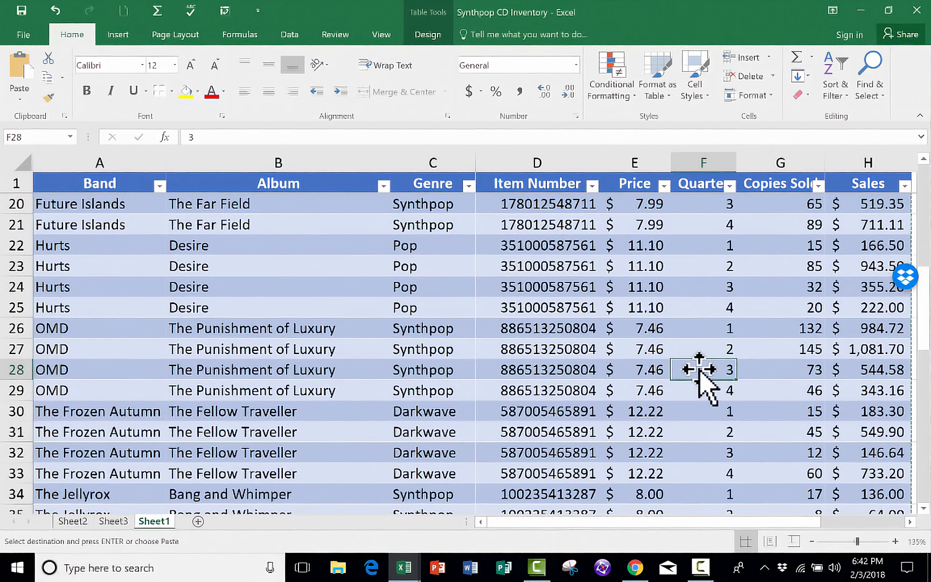
pyautogui.click(703, 163)
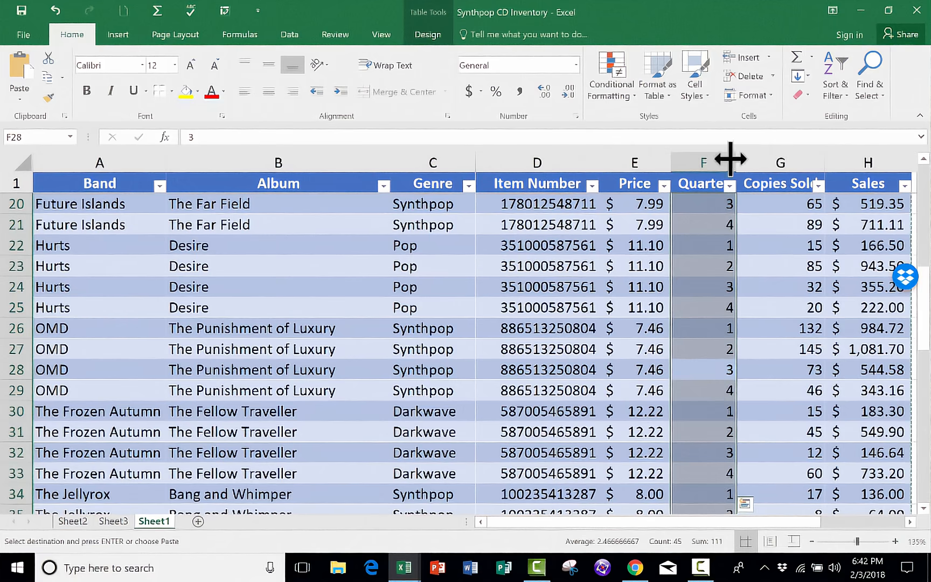
pyautogui.moveTo(528, 309)
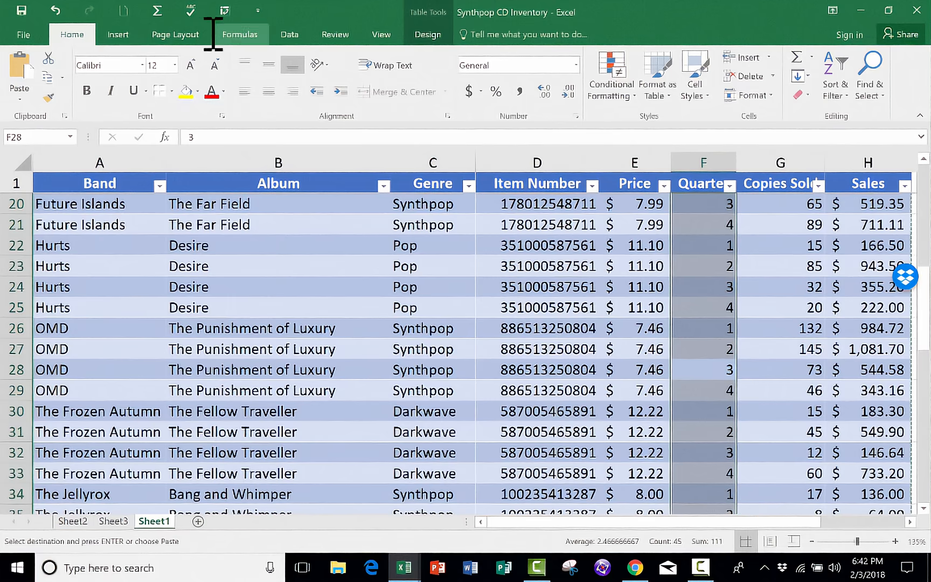
pyautogui.moveTo(353, 224)
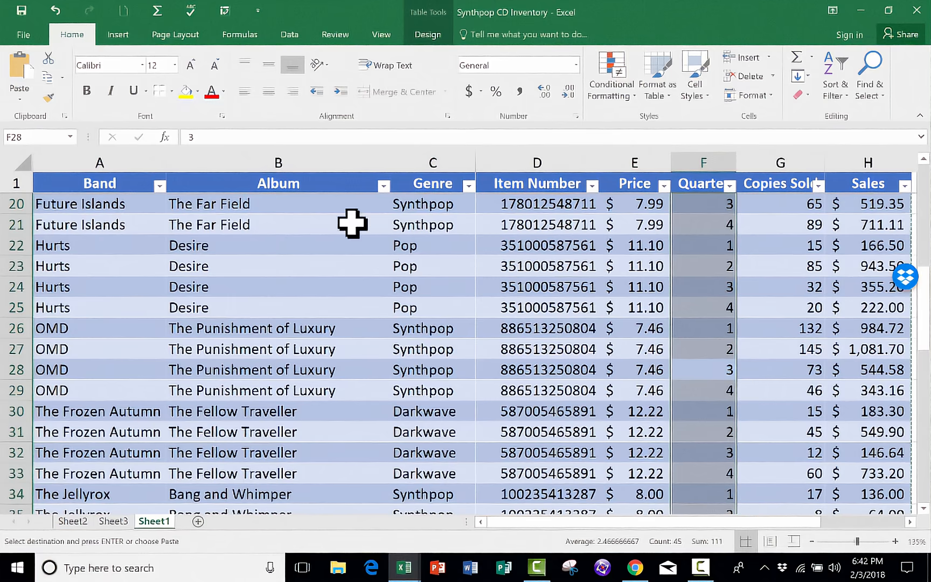
pyautogui.moveTo(293, 247)
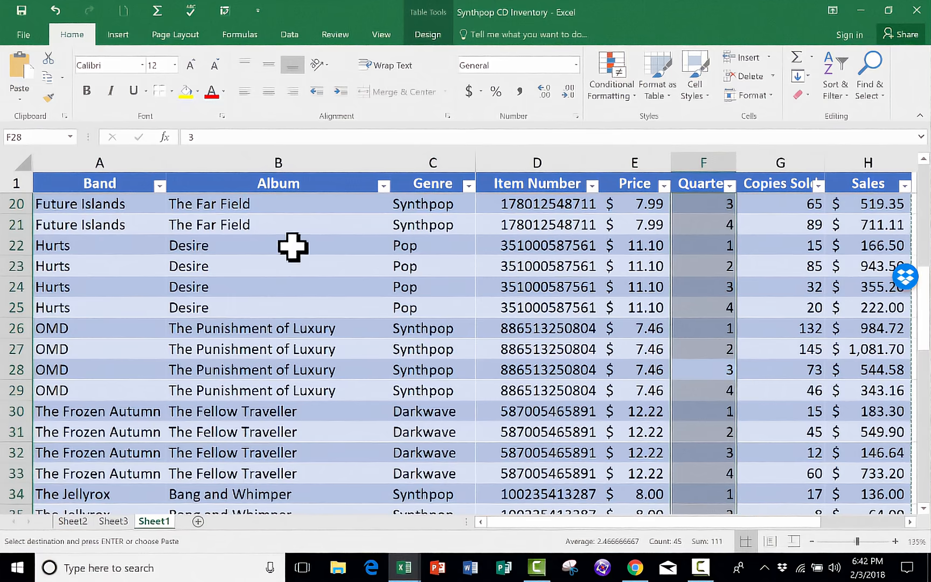
# Click cell B22, the Desire entry in the first Hurts row.
pyautogui.press('shift+space')
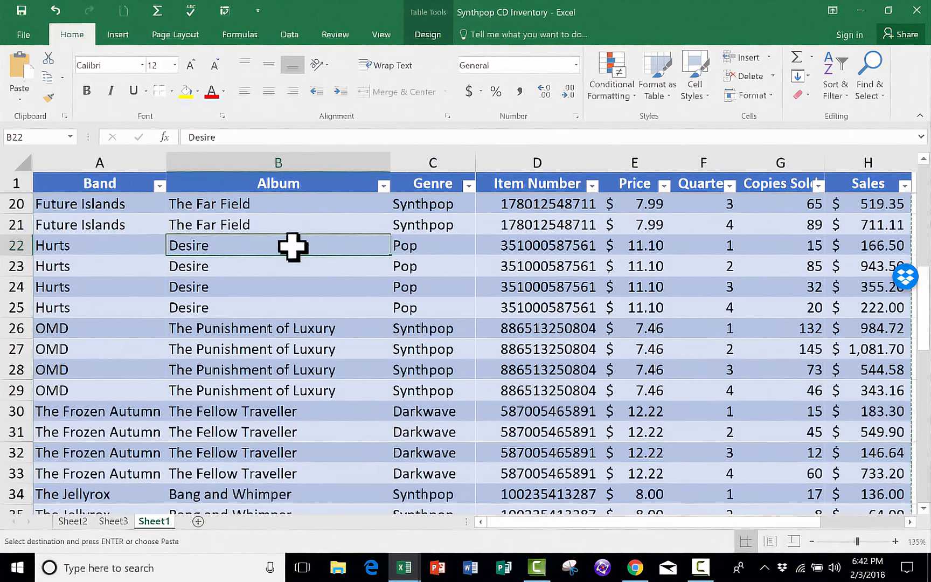
pyautogui.click(17, 245)
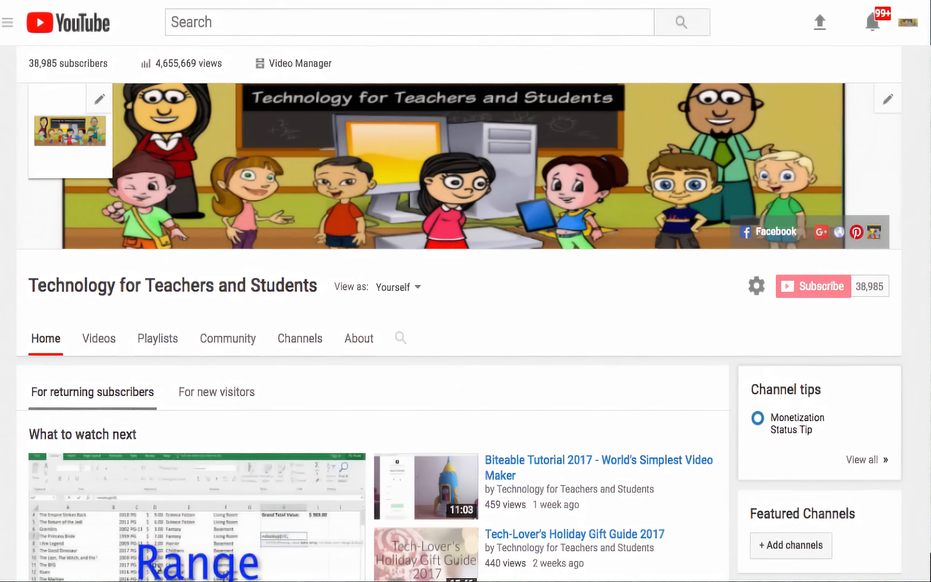
# Select all of row 22, the first Hurts row.
pyautogui.click(402, 567)
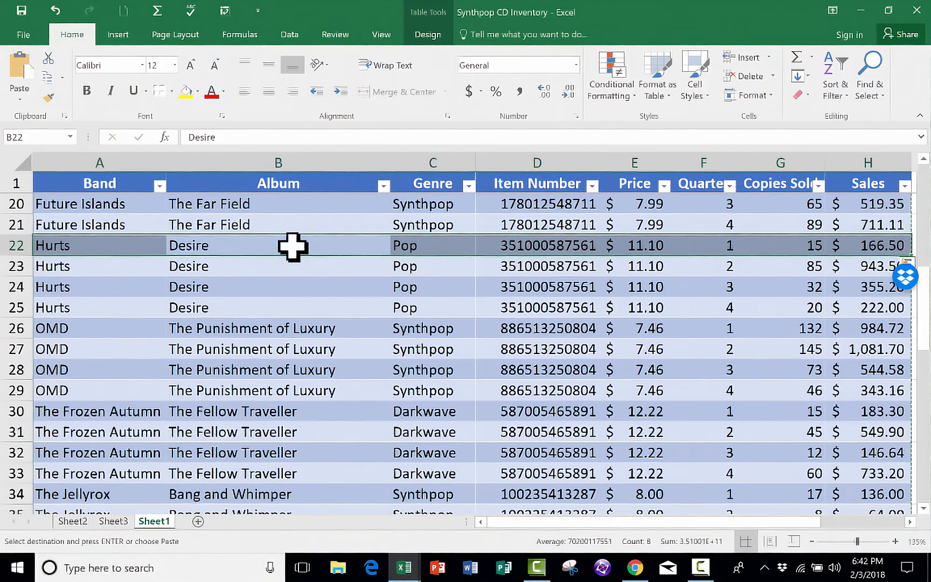
pyautogui.moveTo(219, 390)
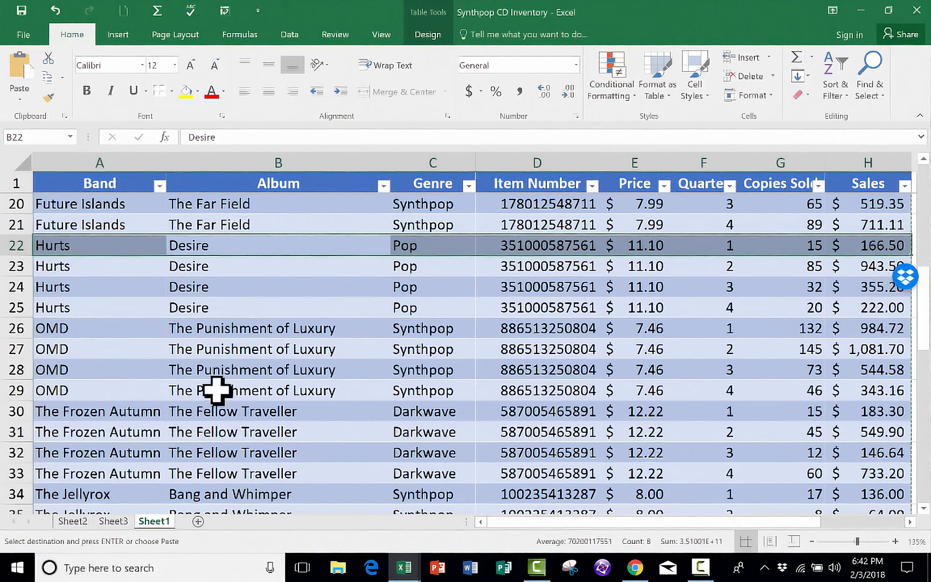
pyautogui.moveTo(130, 345)
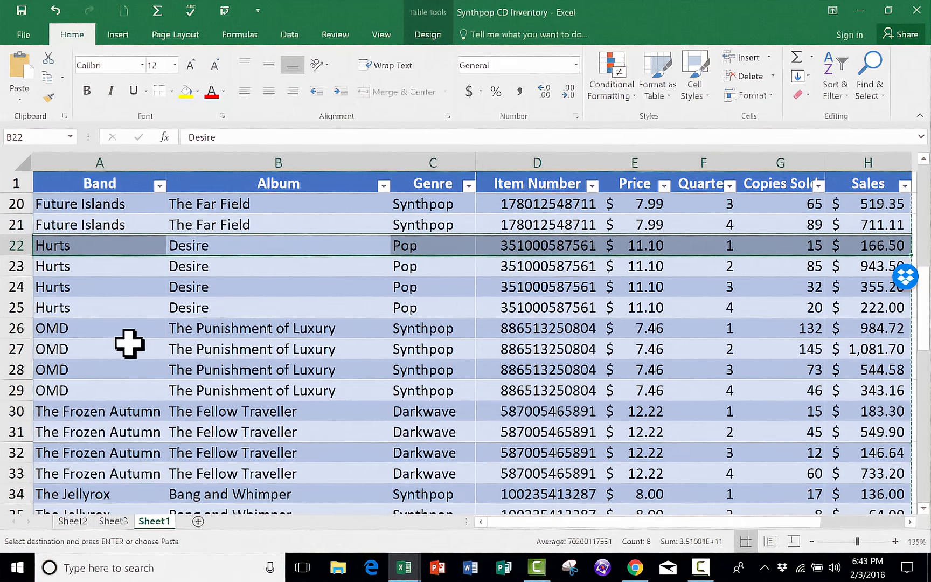